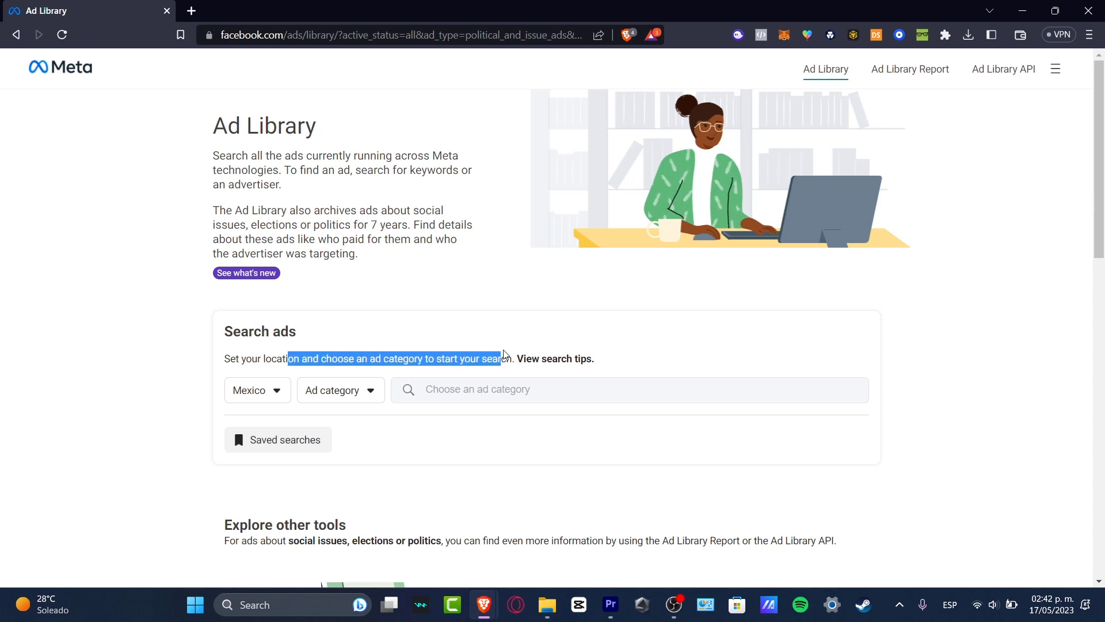
Set the ad search to All countries and All ads.
{"action": "left_click_drag", "start_coordinate": [502, 358], "coordinate": [589, 358]}
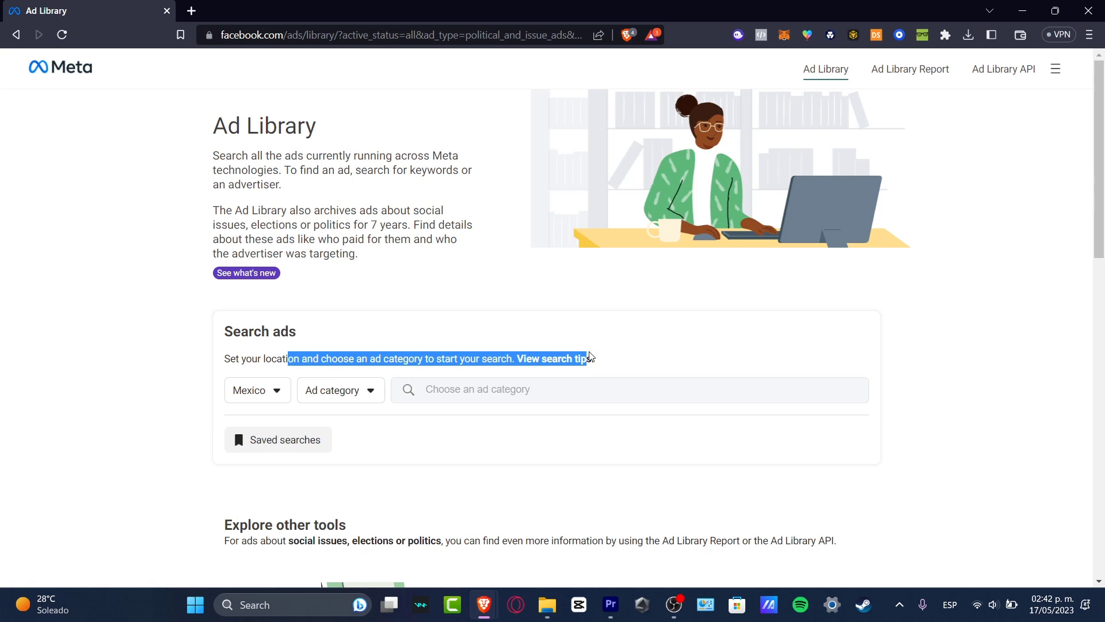
{"action": "scroll", "scroll_direction": "down", "scroll_amount": 3}
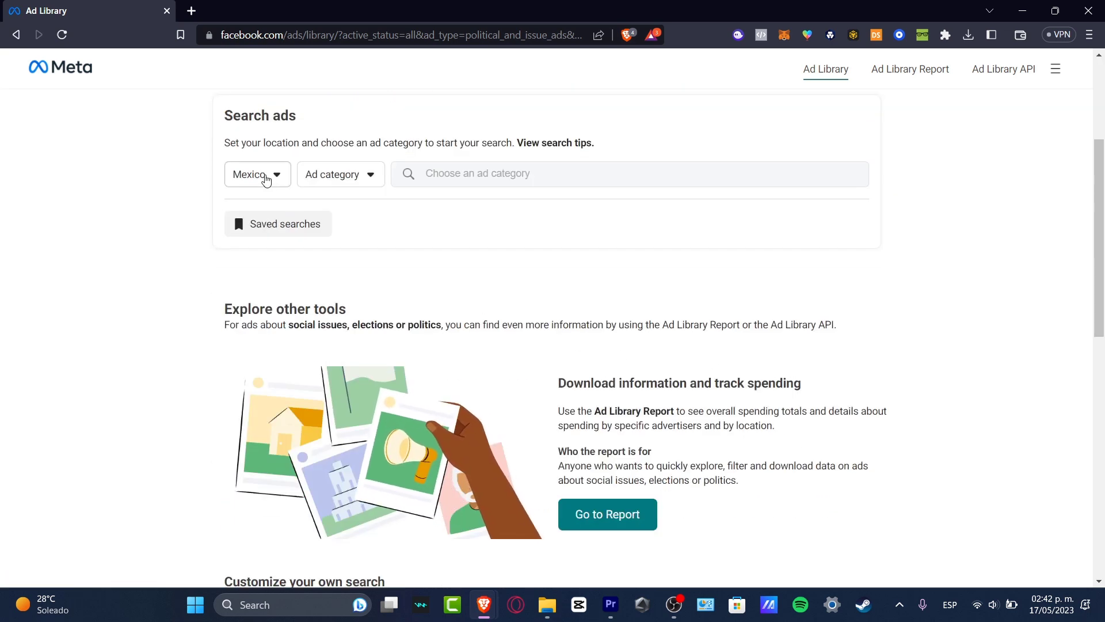
{"action": "left_click", "coordinate": [252, 173]}
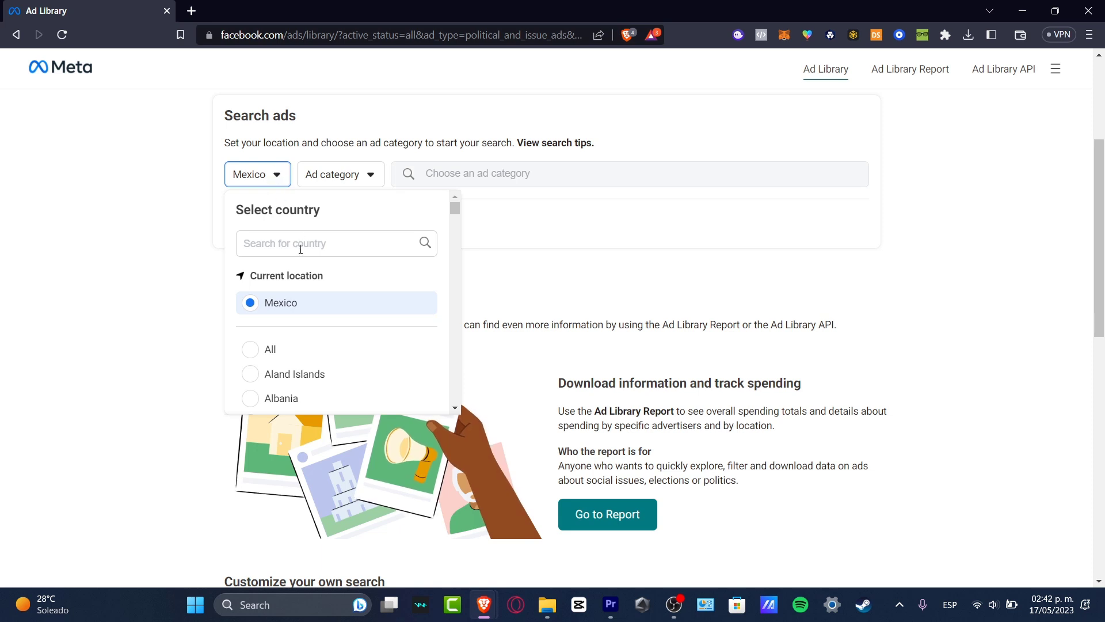
{"action": "scroll", "scroll_direction": "down", "scroll_amount": 3}
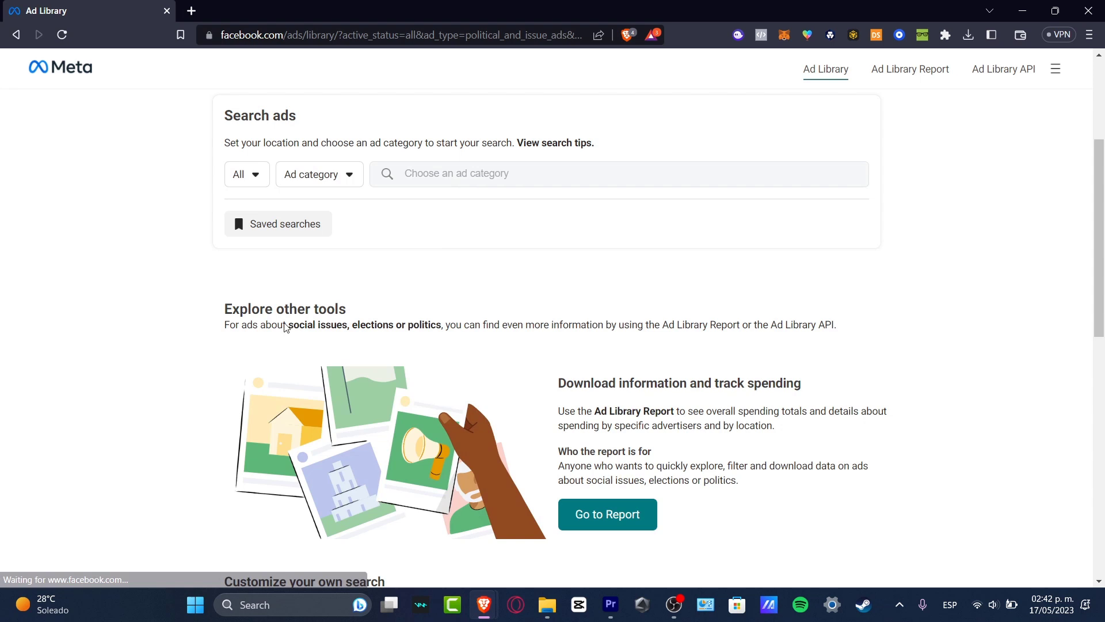
{"action": "left_click", "coordinate": [318, 174]}
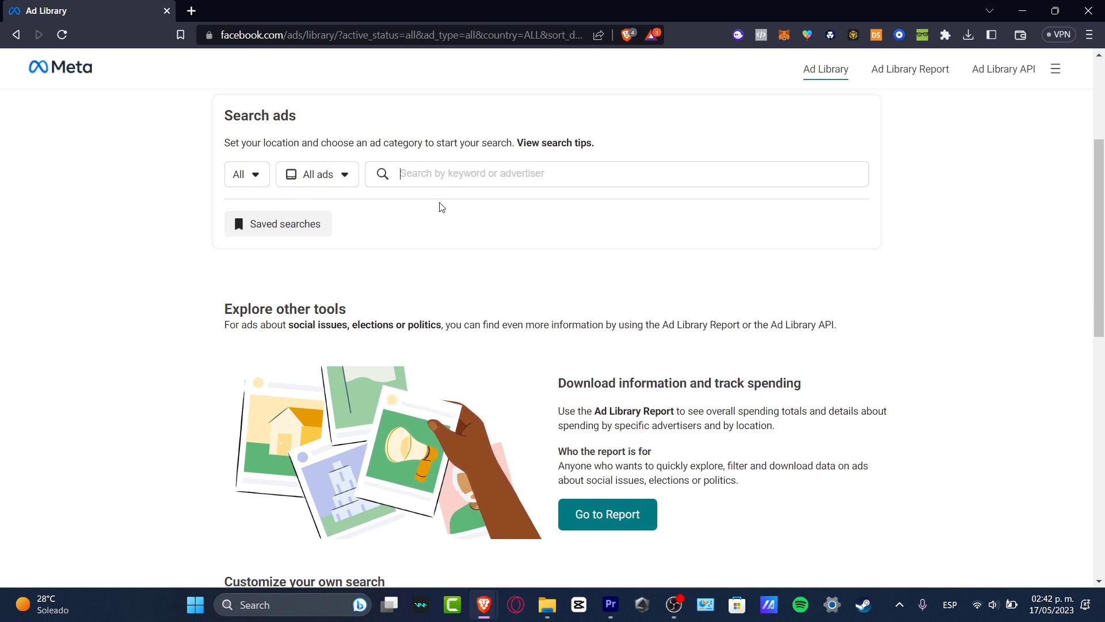
Search 'food' and open the BuzzFeed Food advertiser page.
{"action": "type", "text": "food"}
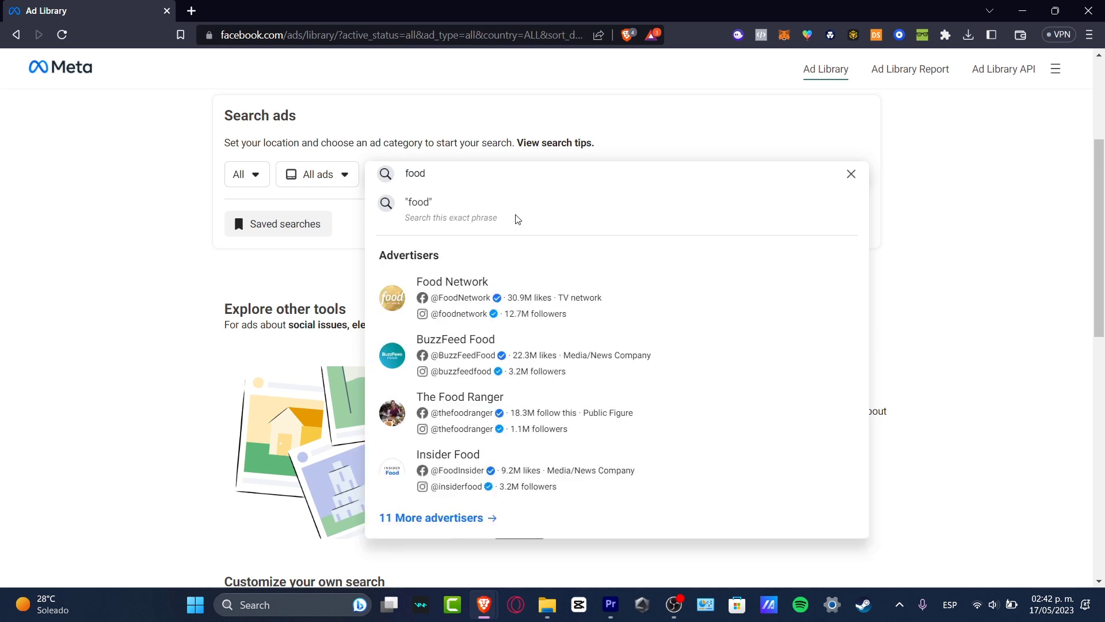
{"action": "mouse_move", "coordinate": [497, 223]}
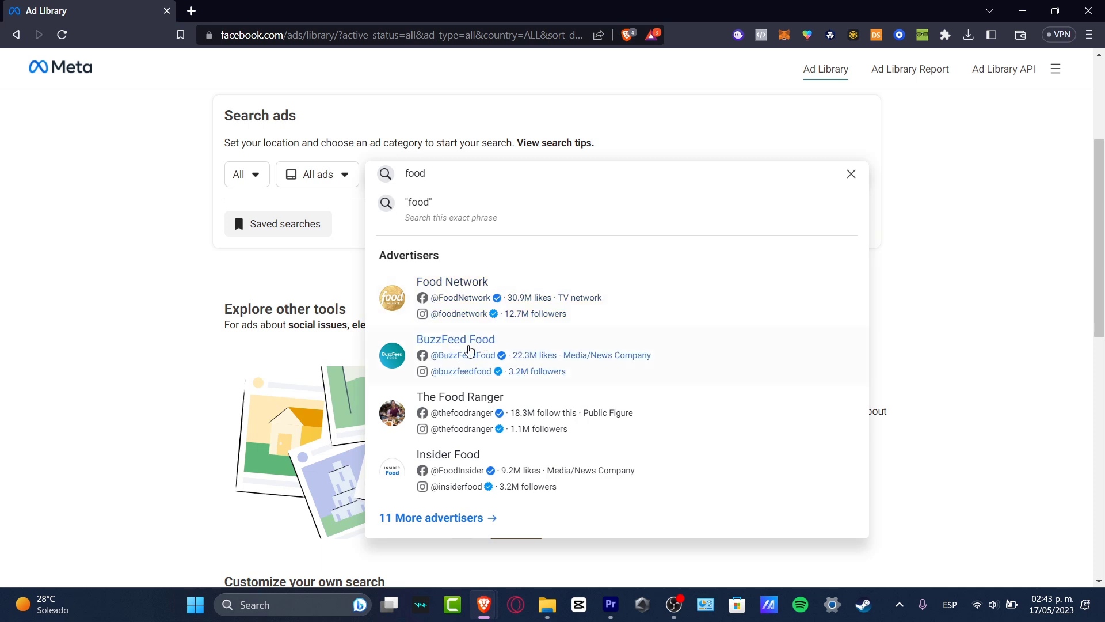
{"action": "left_click", "coordinate": [455, 339]}
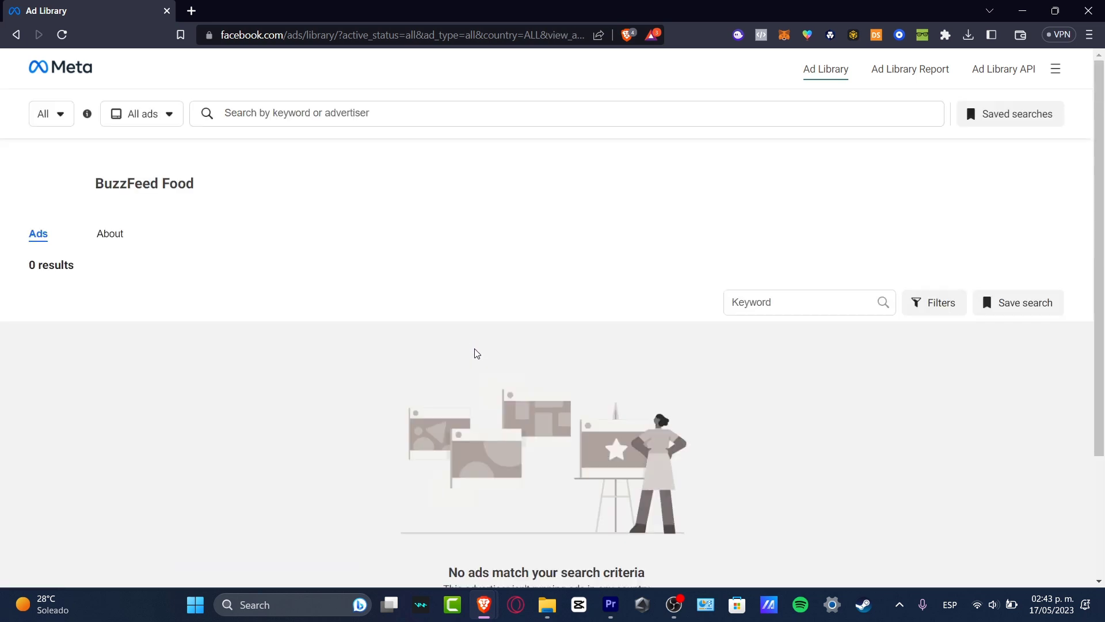
{"action": "type", "text": "BuzzFeed Food"}
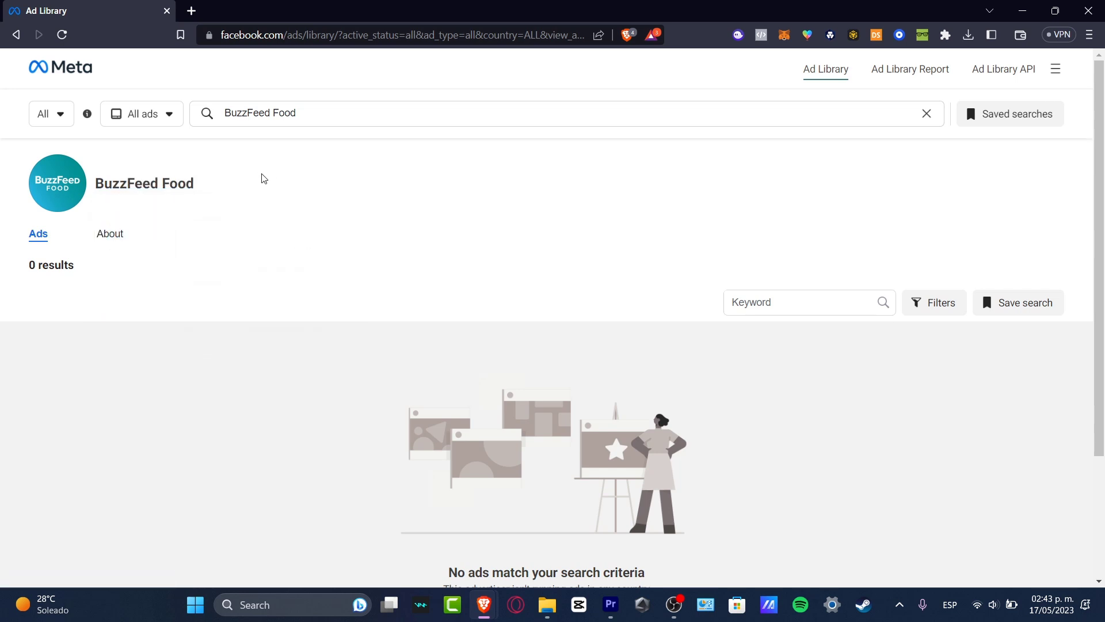
View BuzzFeed Food's About page transparency details and account handle.
{"action": "left_click", "coordinate": [109, 234]}
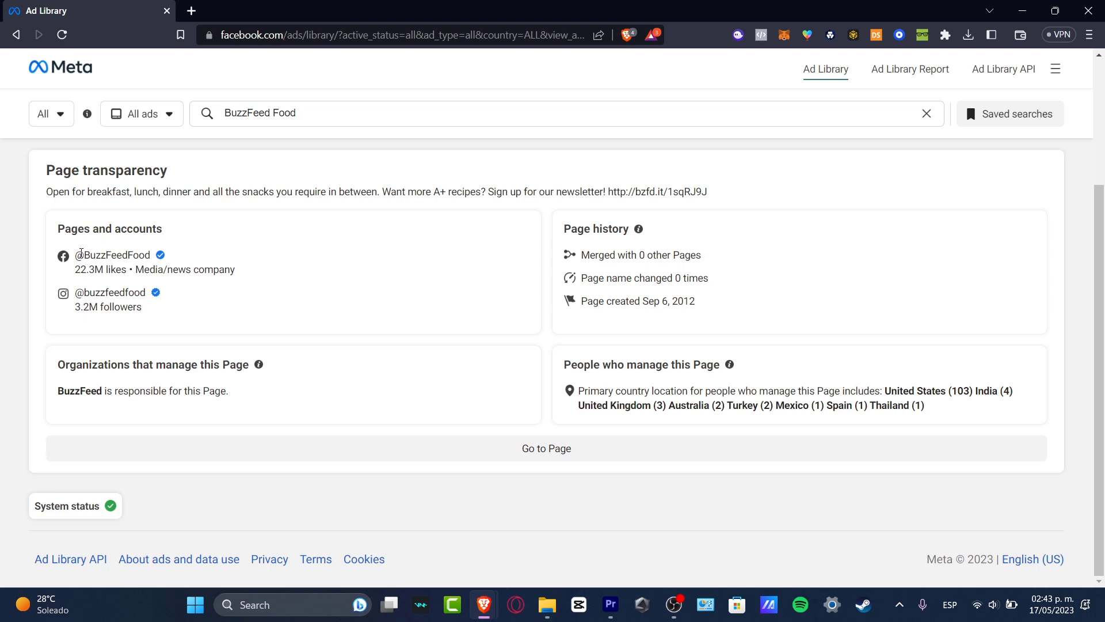
{"action": "double_click", "coordinate": [111, 291]}
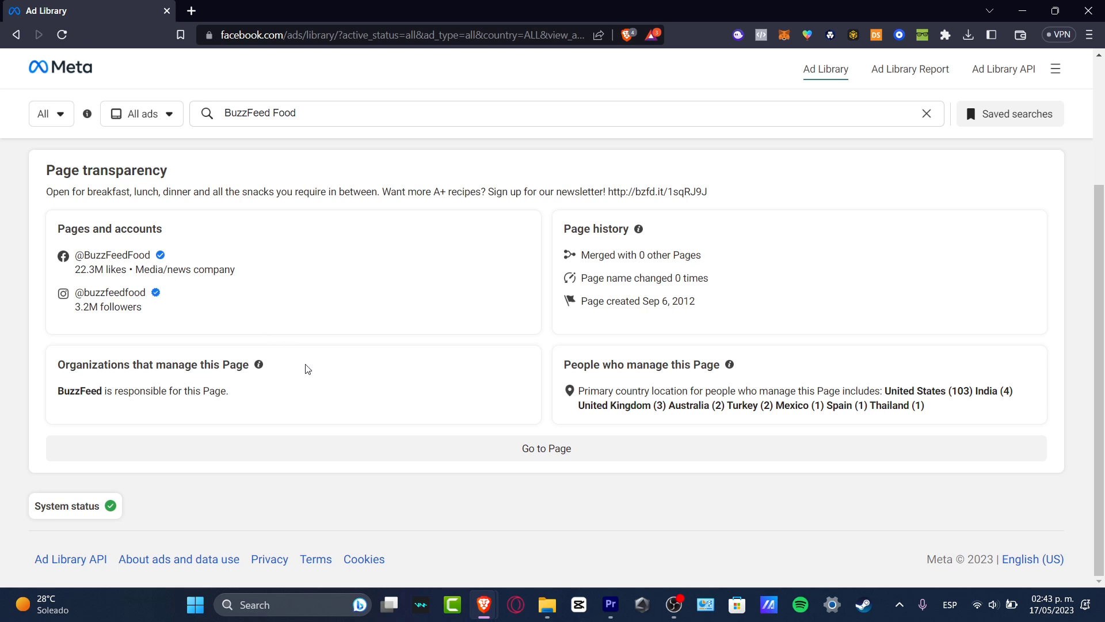
{"action": "mouse_move", "coordinate": [131, 313]}
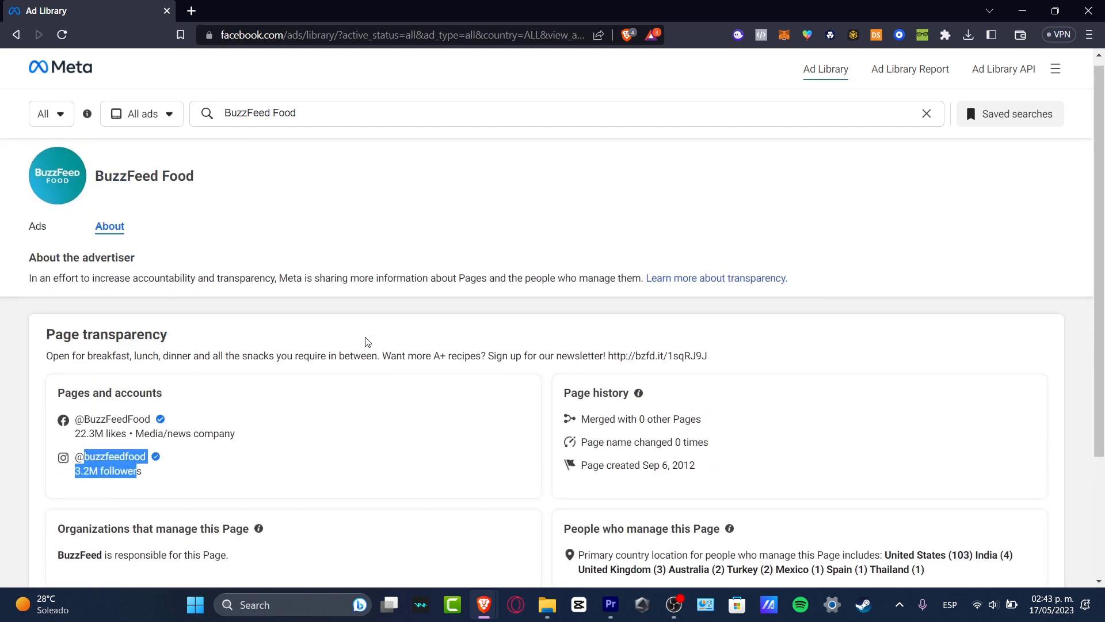
{"action": "scroll", "scroll_direction": "down", "scroll_amount": 3}
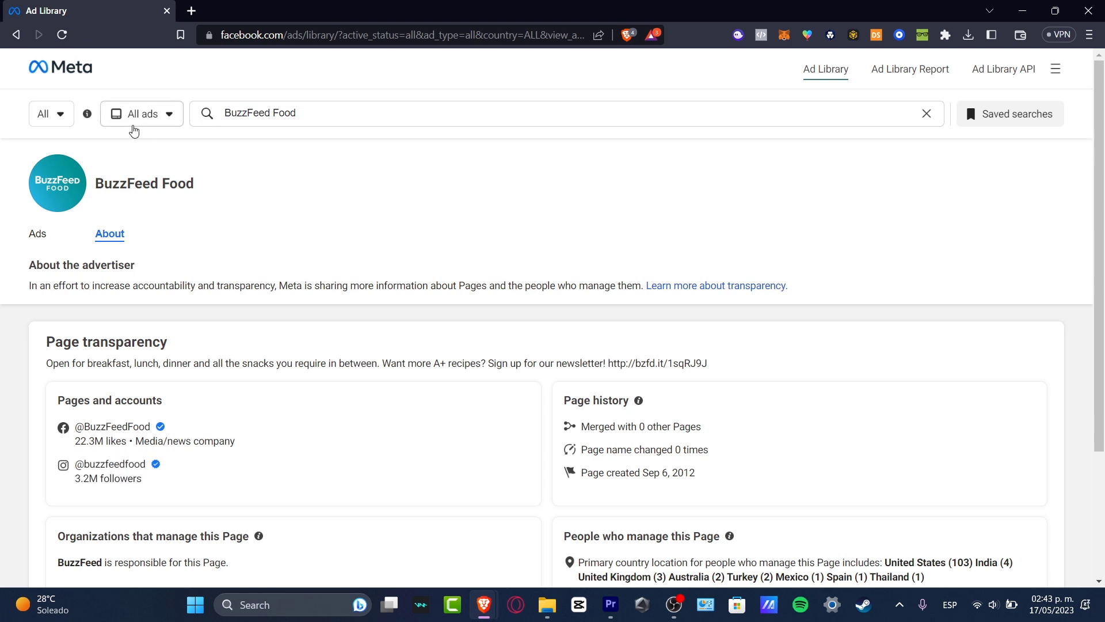
Search ads for the exact phrase 'universal'.
{"action": "left_click", "coordinate": [141, 113]}
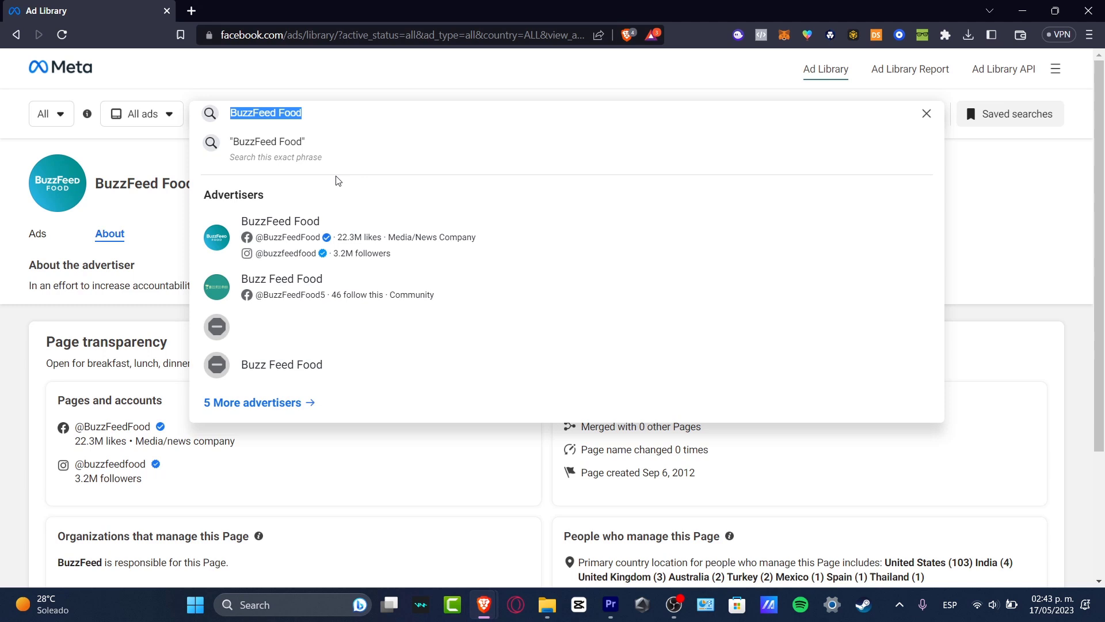
{"action": "type", "text": "universal"}
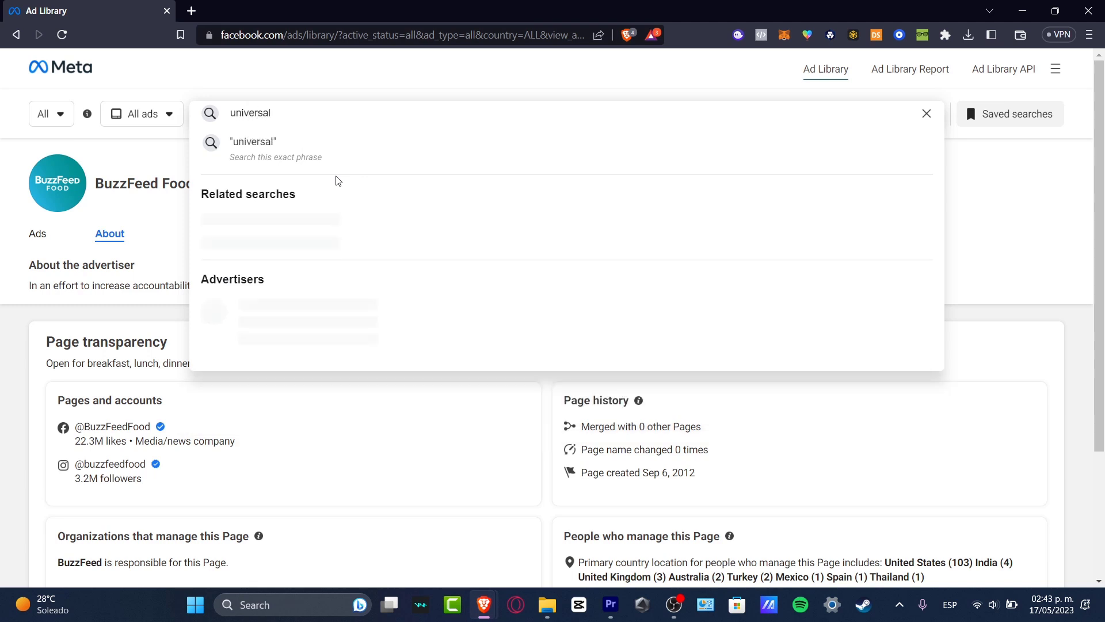
{"action": "left_click", "coordinate": [252, 141]}
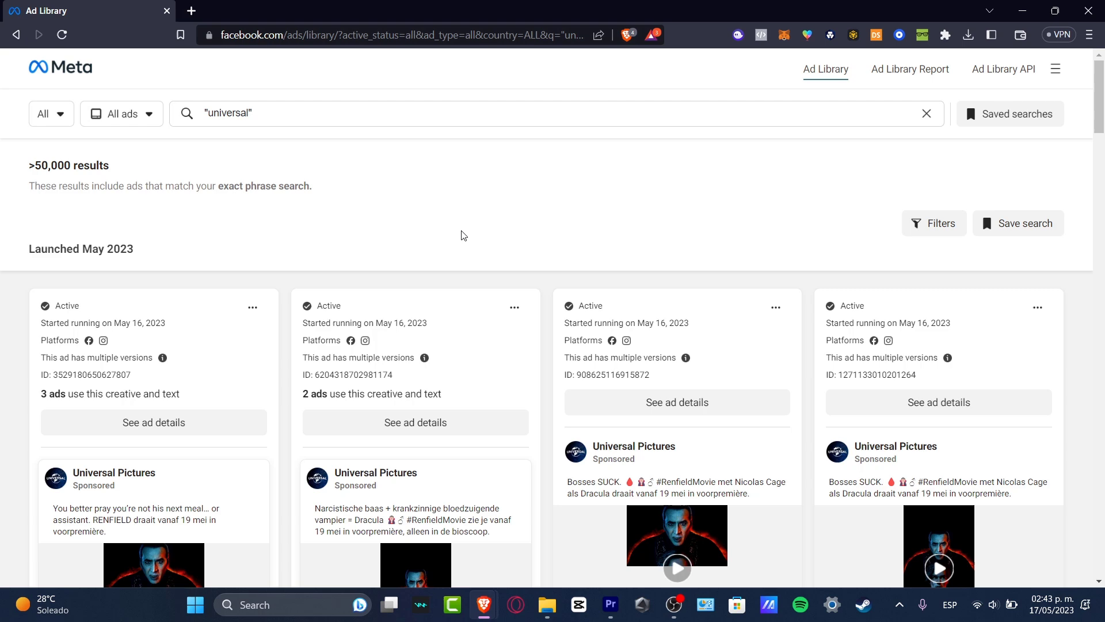
Scroll through the 50,000+ results of mostly Universal Pictures Renfield ads.
{"action": "scroll", "scroll_direction": "down", "scroll_amount": 3}
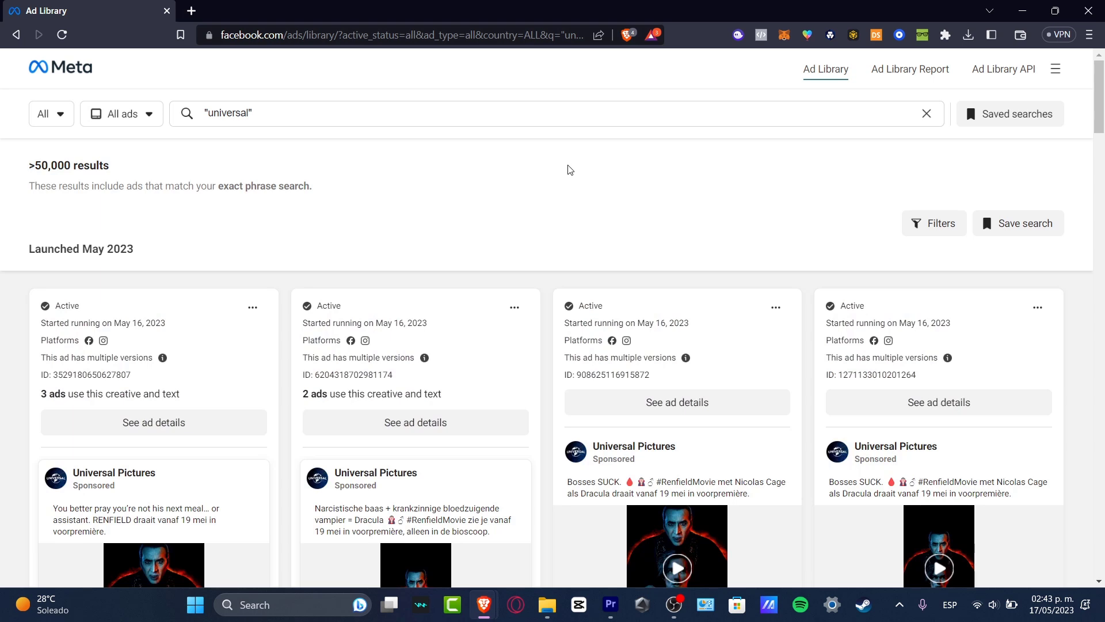
{"action": "mouse_move", "coordinate": [350, 356]}
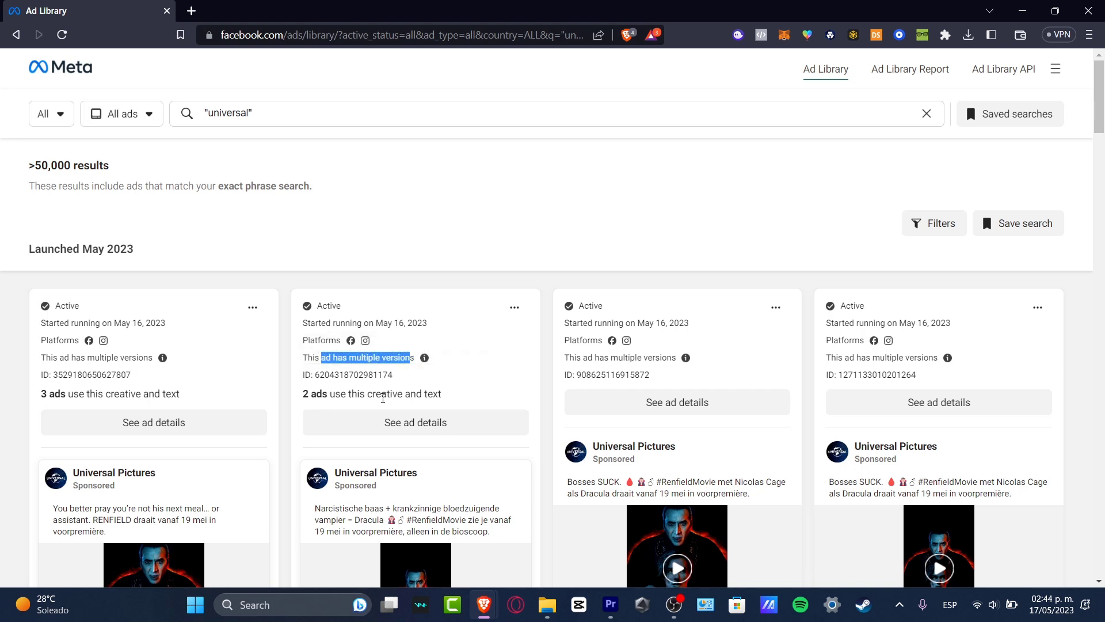
{"action": "scroll", "scroll_direction": "down", "scroll_amount": 3}
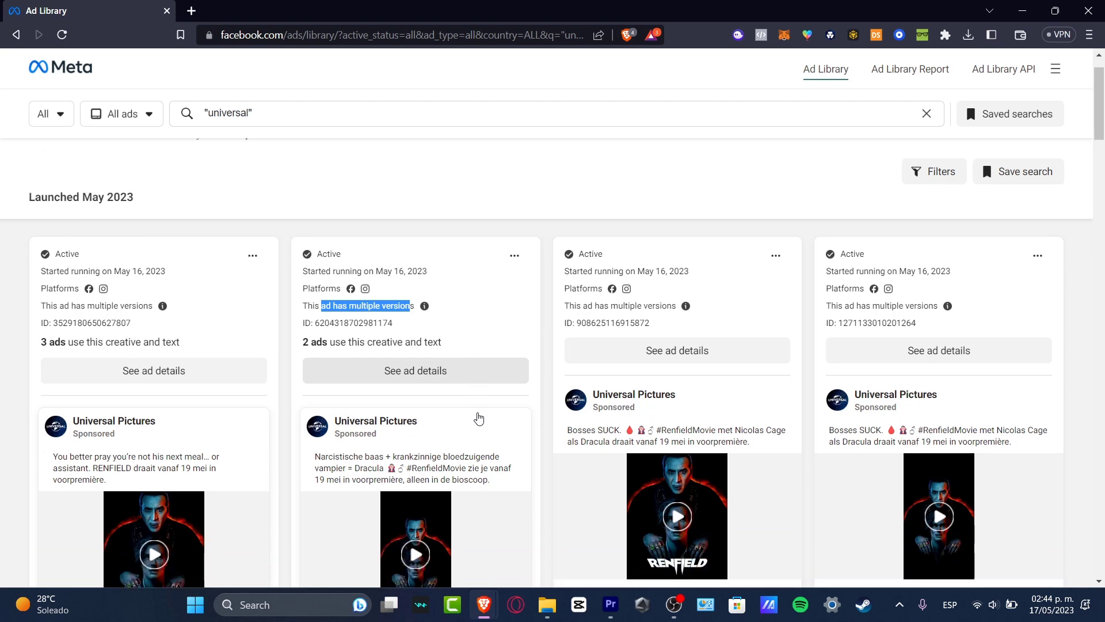
{"action": "scroll", "scroll_direction": "down", "scroll_amount": 3}
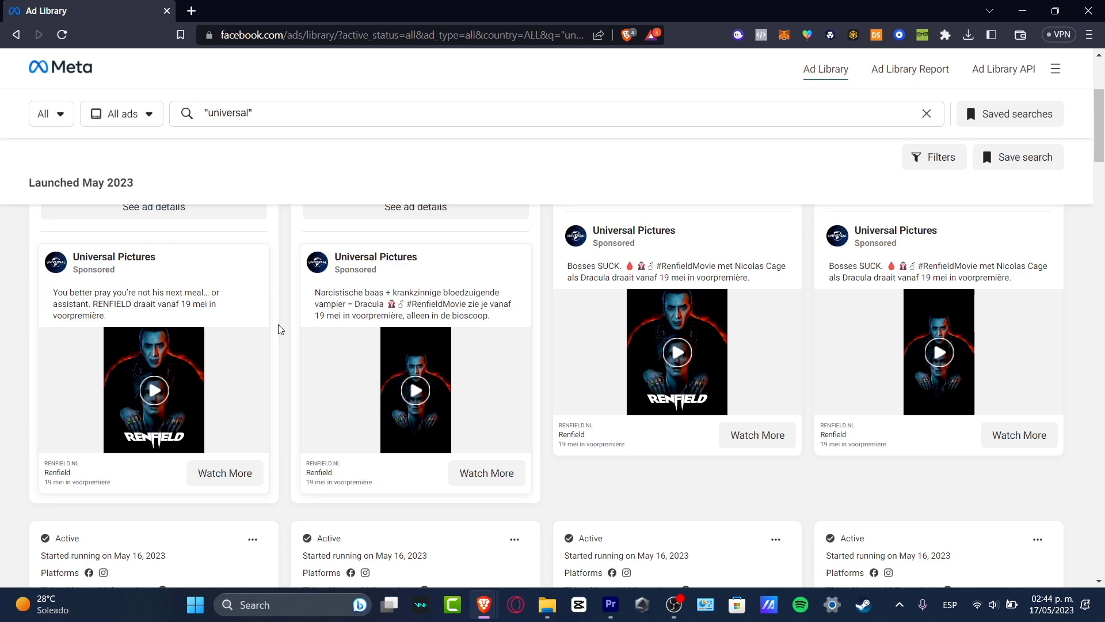
{"action": "scroll", "scroll_direction": "down", "scroll_amount": 3}
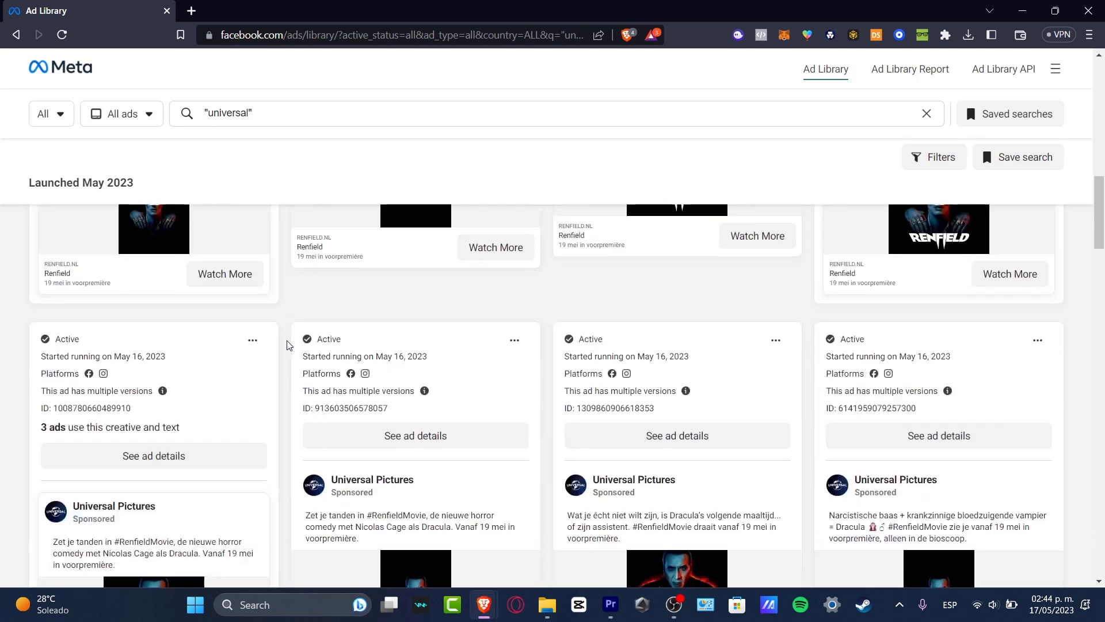
{"action": "scroll", "scroll_direction": "down", "scroll_amount": 3}
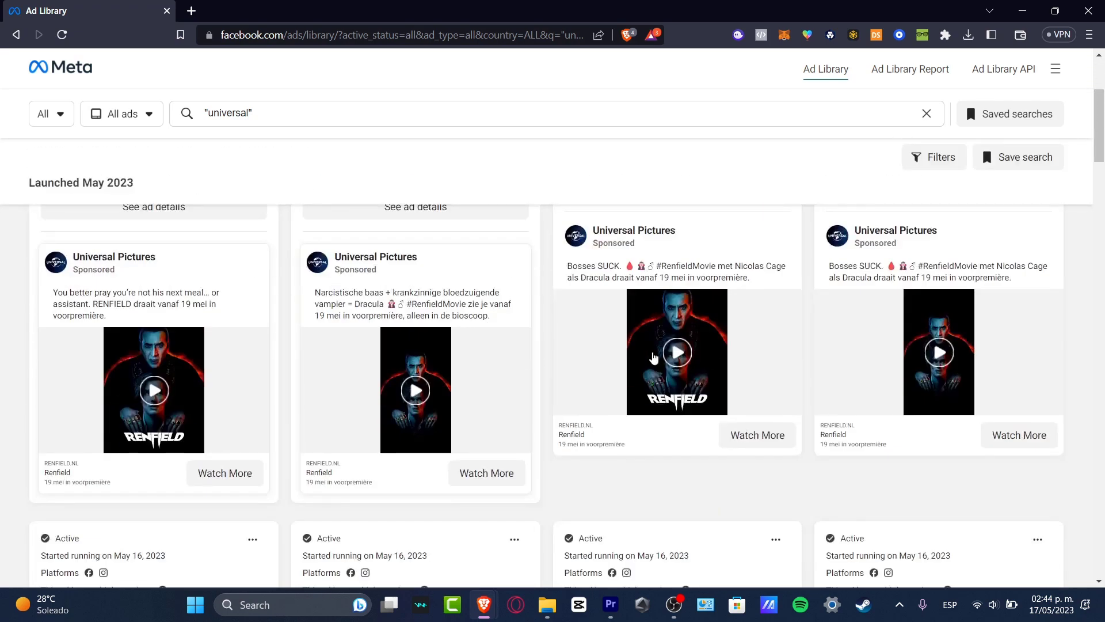
{"action": "scroll", "scroll_direction": "down", "scroll_amount": 3}
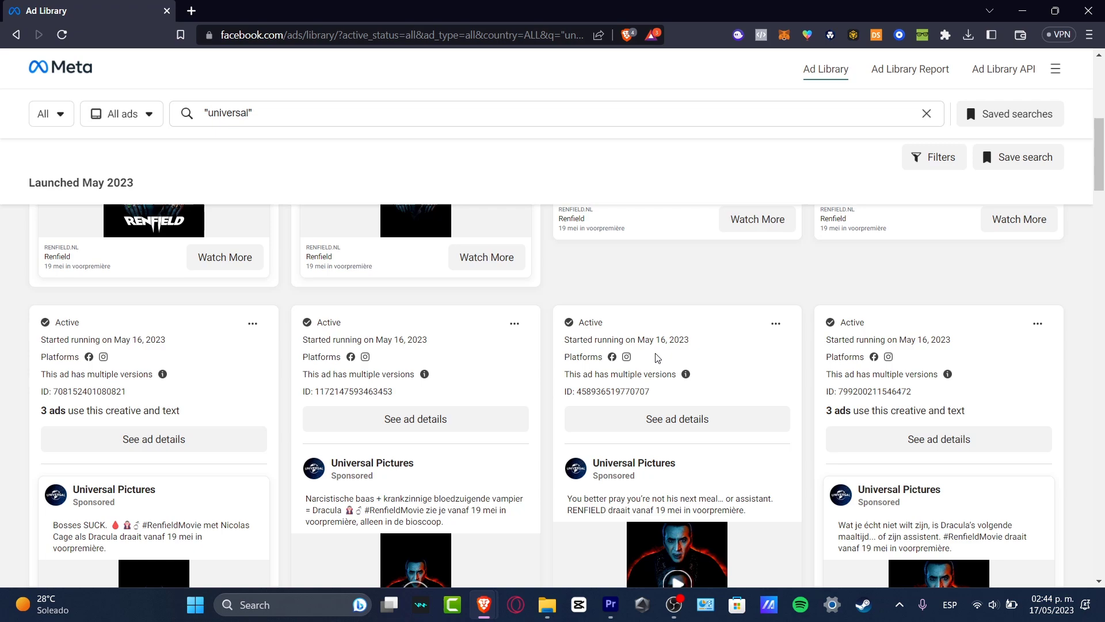
{"action": "scroll", "scroll_direction": "down", "scroll_amount": 3}
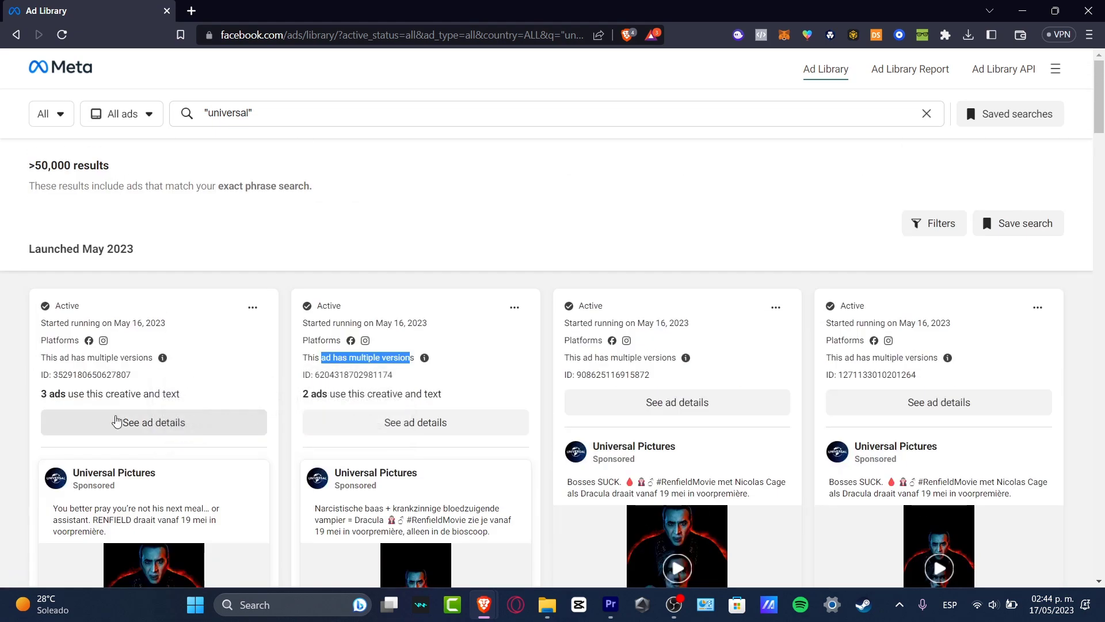
Open the first Renfield ad's details and browse its three versions and page info.
{"action": "left_click", "coordinate": [153, 421]}
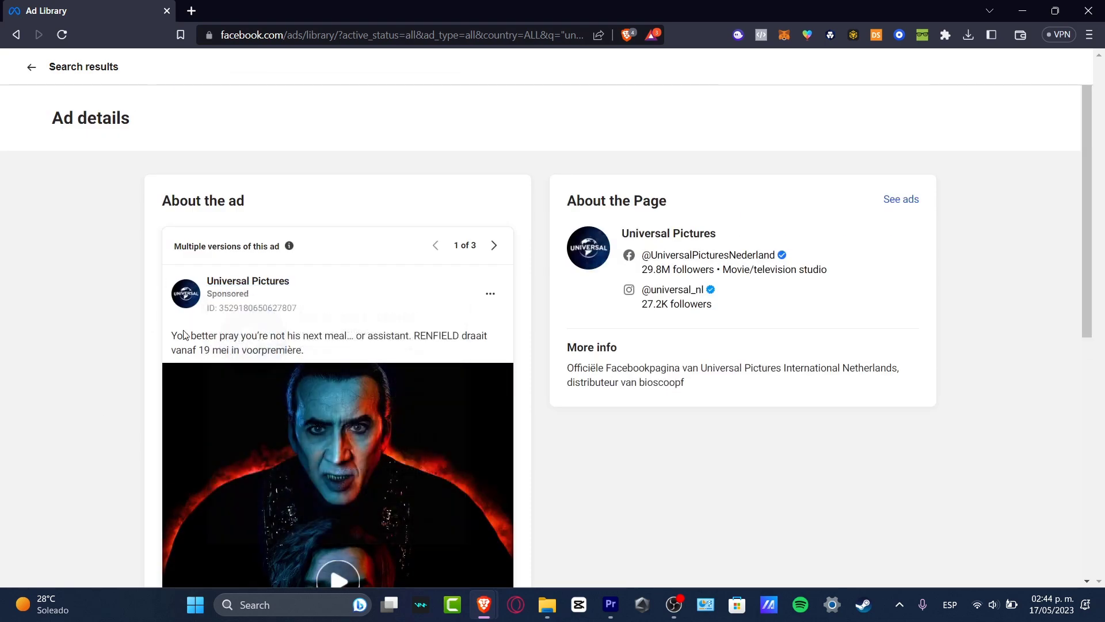
{"action": "left_click_drag", "start_coordinate": [213, 335], "coordinate": [459, 335]}
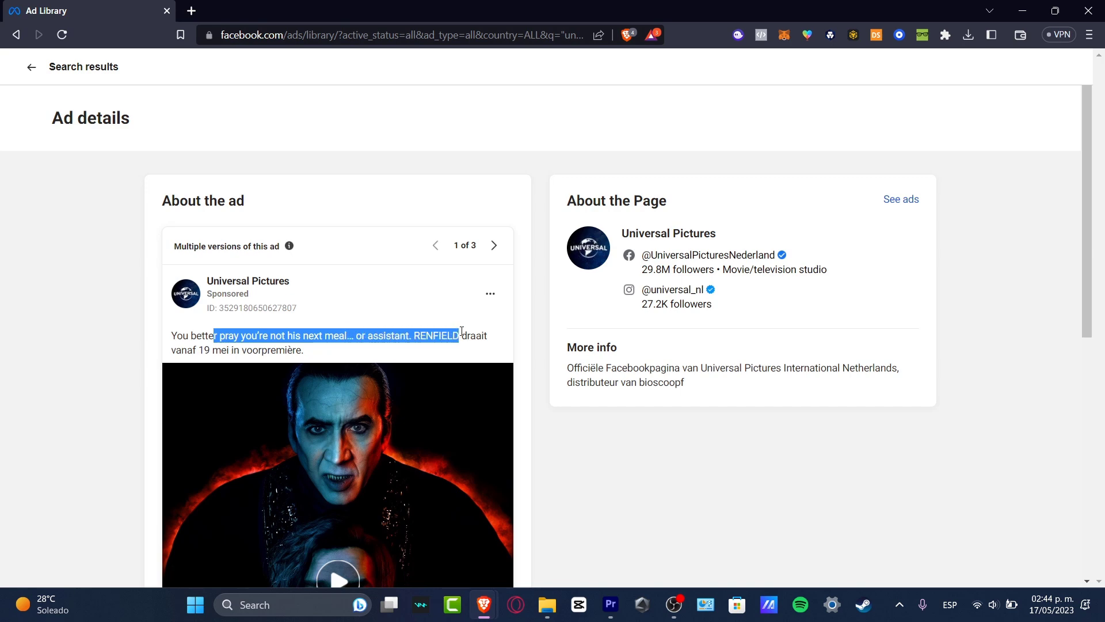
{"action": "left_click", "coordinate": [493, 245]}
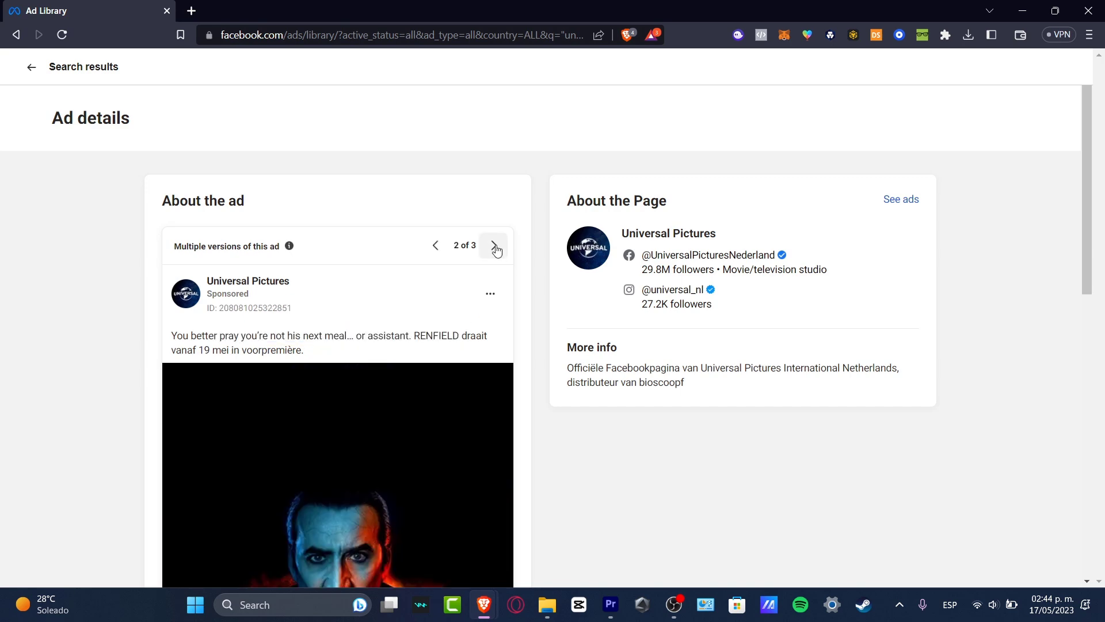
{"action": "left_click", "coordinate": [493, 245]}
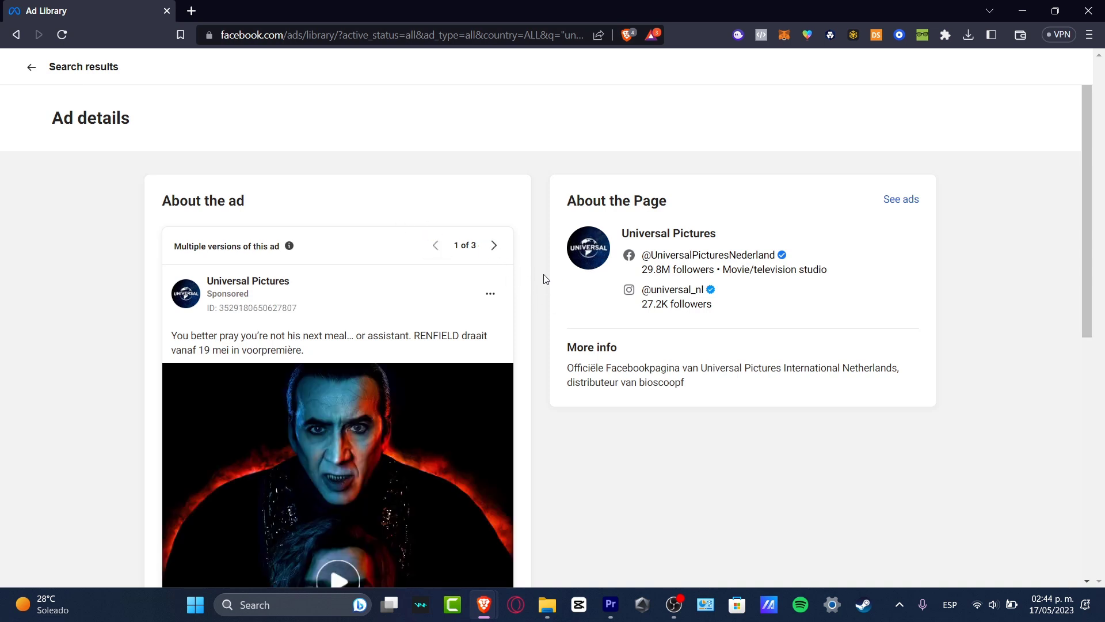
{"action": "scroll", "scroll_direction": "down", "scroll_amount": 3}
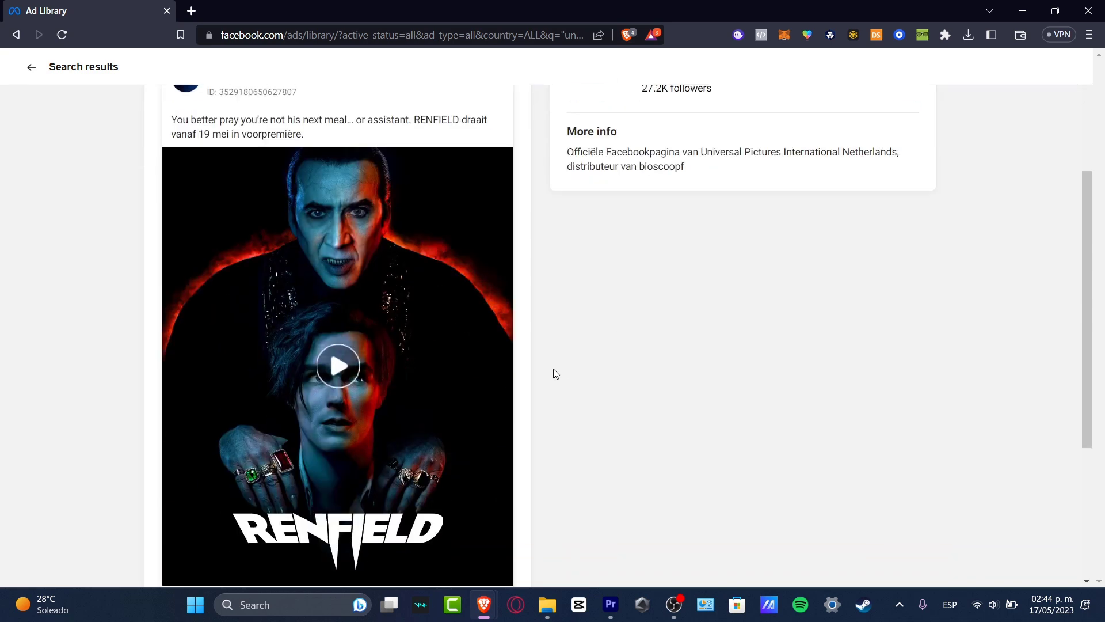
{"action": "scroll", "scroll_direction": "down", "scroll_amount": 3}
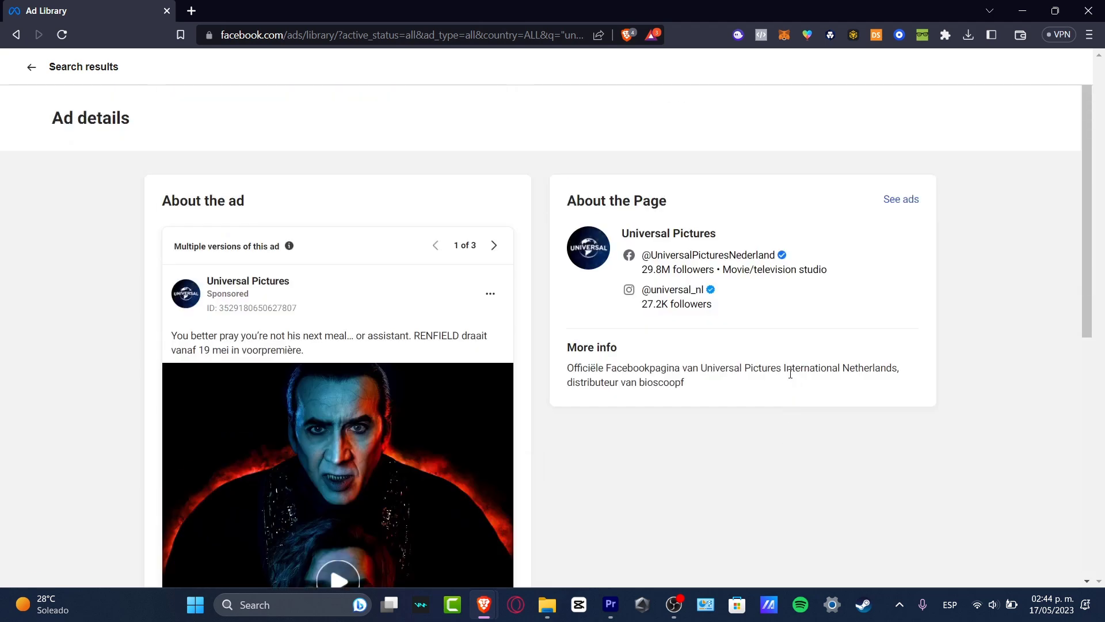
{"action": "left_click", "coordinate": [900, 199]}
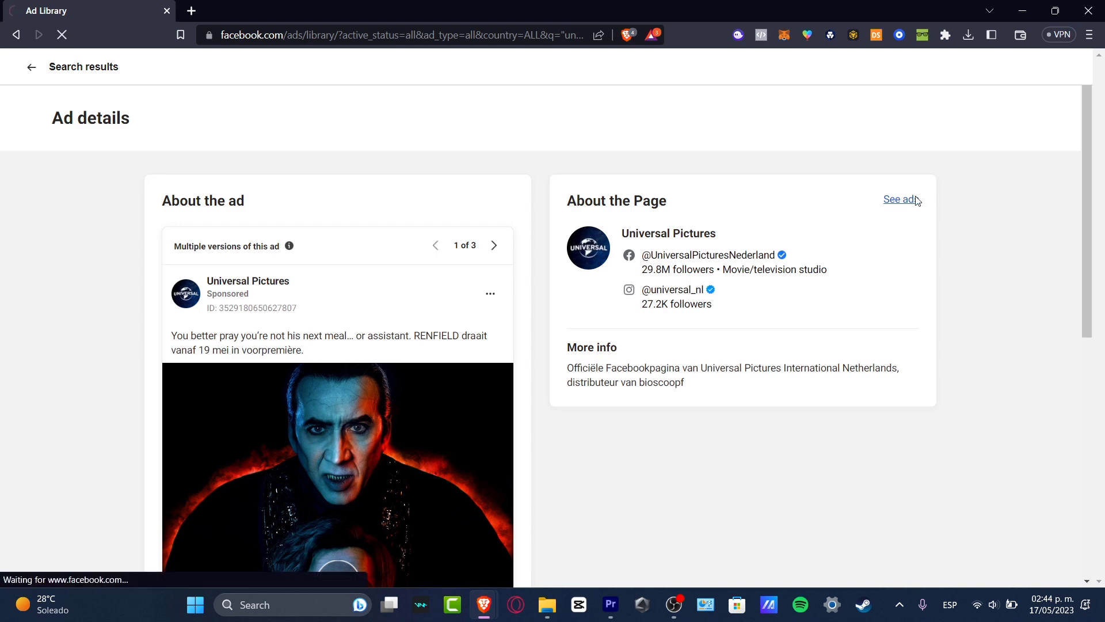
Browse Universal Pictures' roughly 29 ads, including Renfield and Book Club.
{"action": "left_click", "coordinate": [897, 198]}
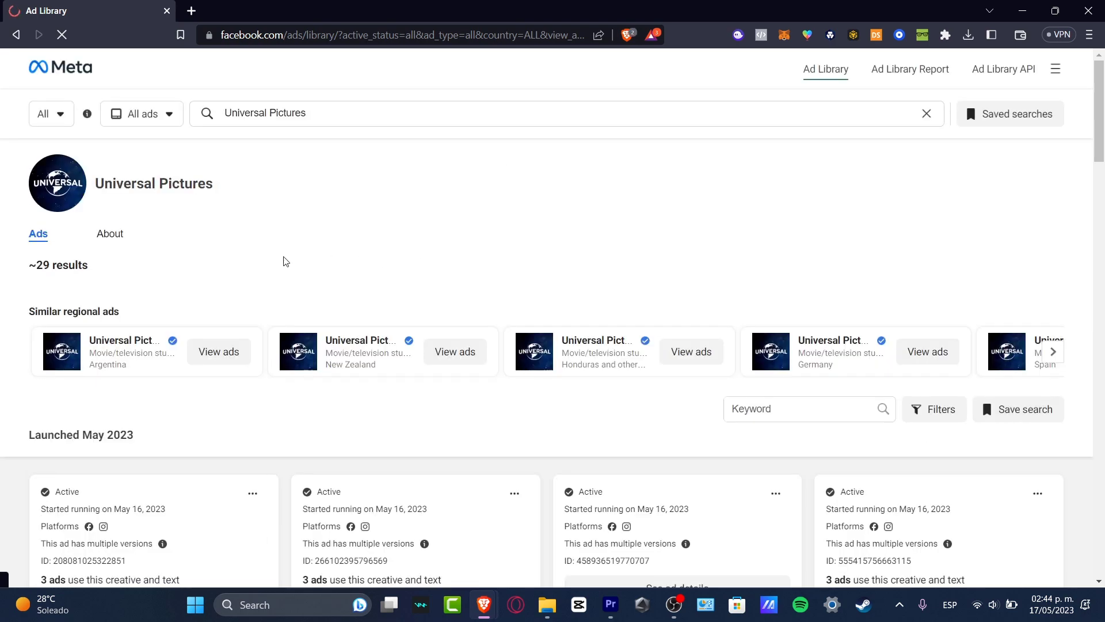
{"action": "scroll", "scroll_direction": "down", "scroll_amount": 3}
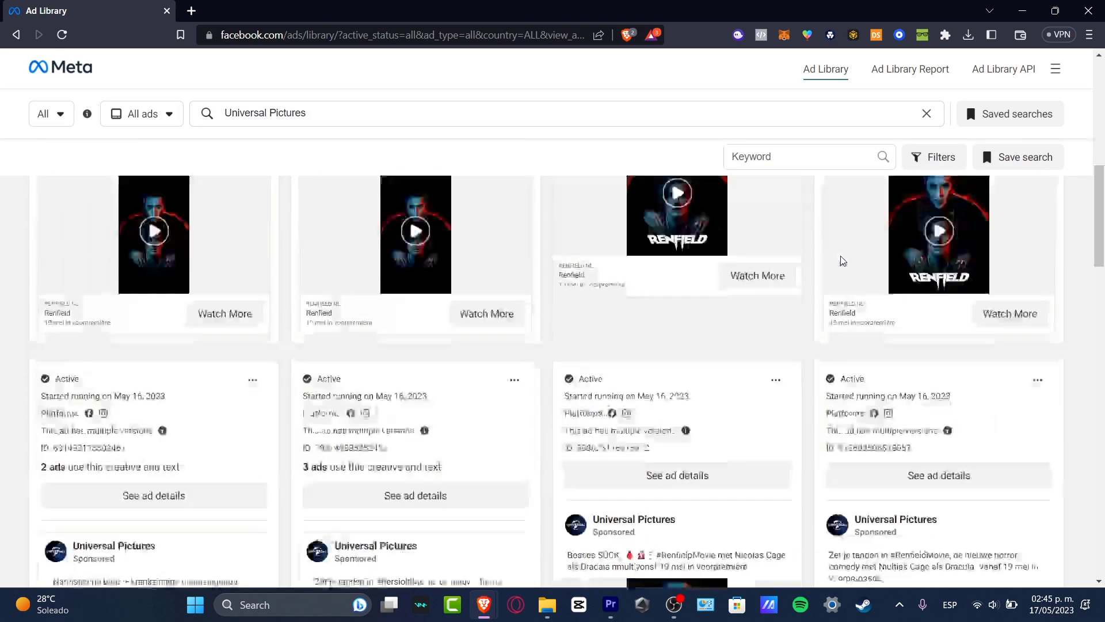
{"action": "scroll", "scroll_direction": "down", "scroll_amount": 3}
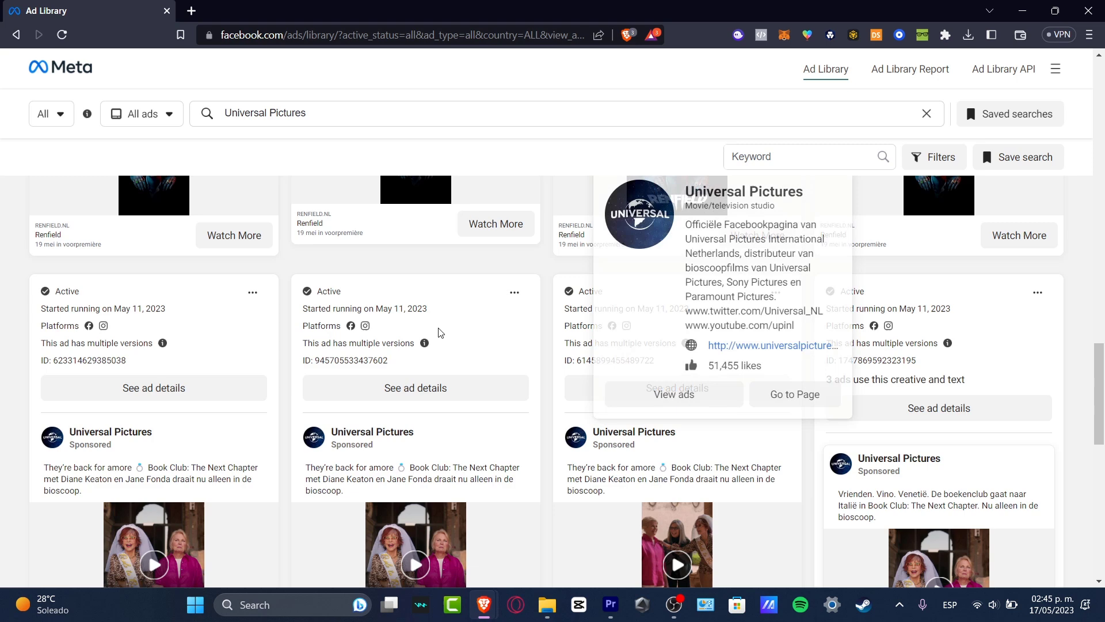
{"action": "left_click", "coordinate": [49, 113]}
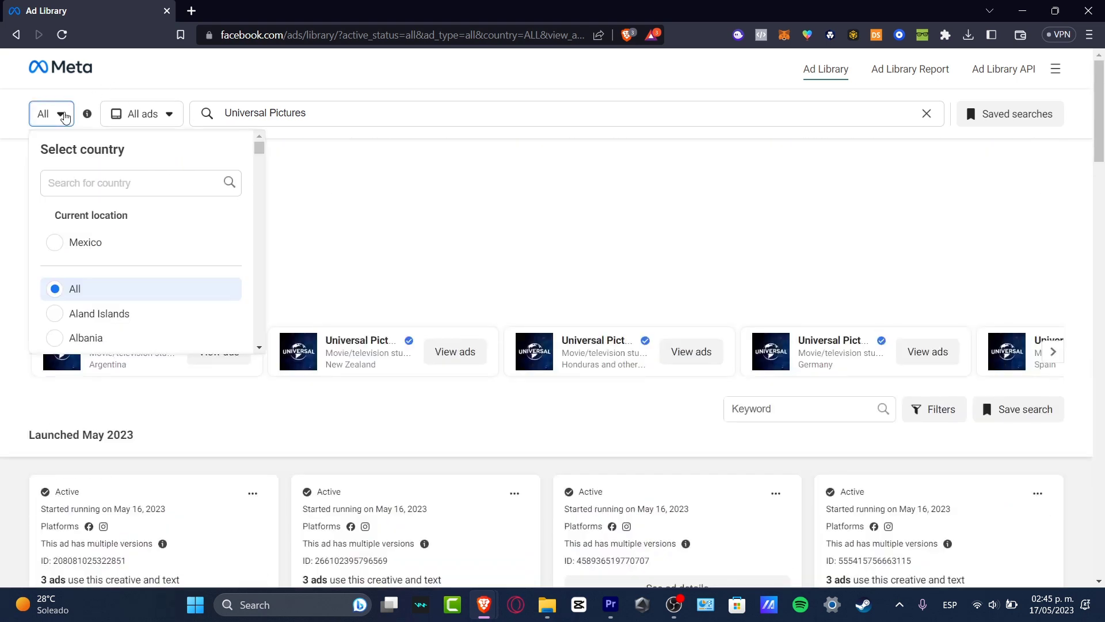
{"action": "mouse_move", "coordinate": [123, 275]}
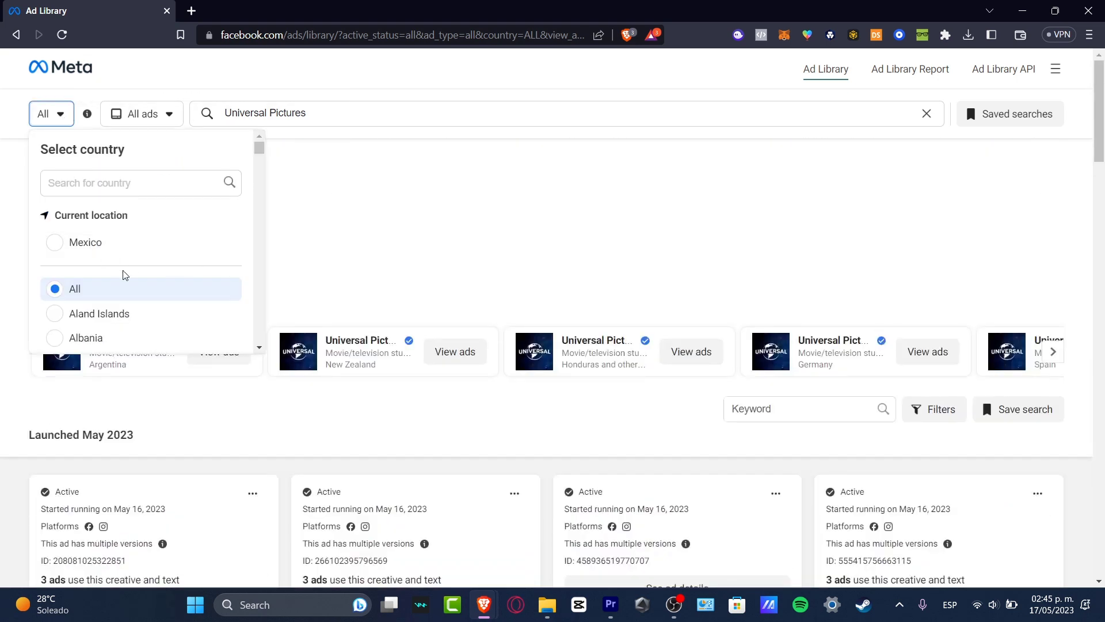
Search all ads in Mexico for the exact phrase 'Universal Pictures'.
{"action": "left_click", "coordinate": [84, 242]}
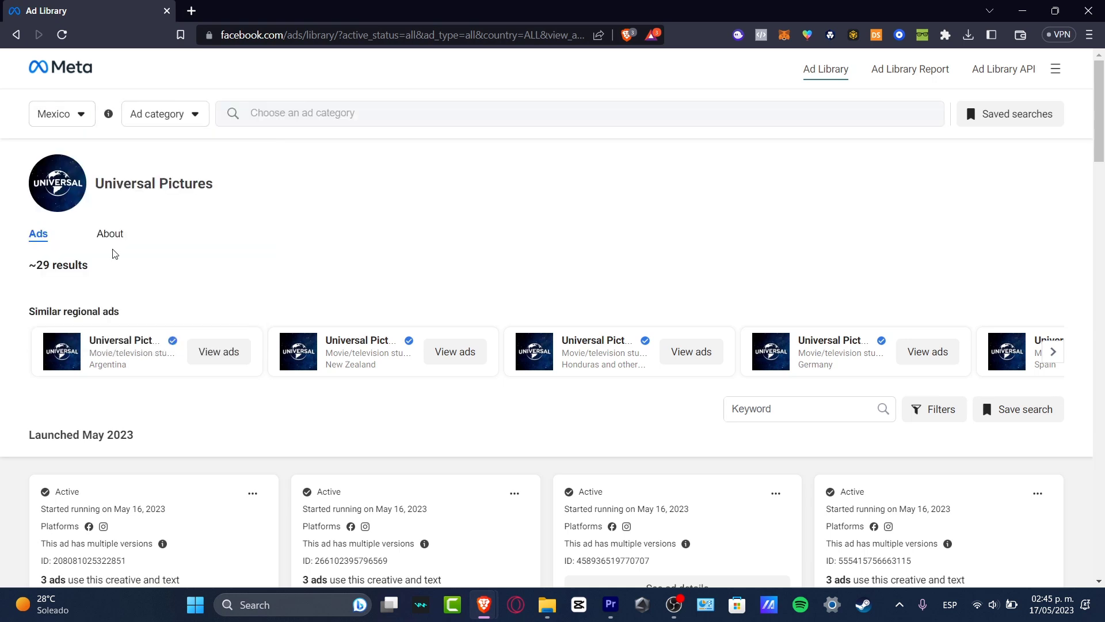
{"action": "mouse_move", "coordinate": [129, 251]}
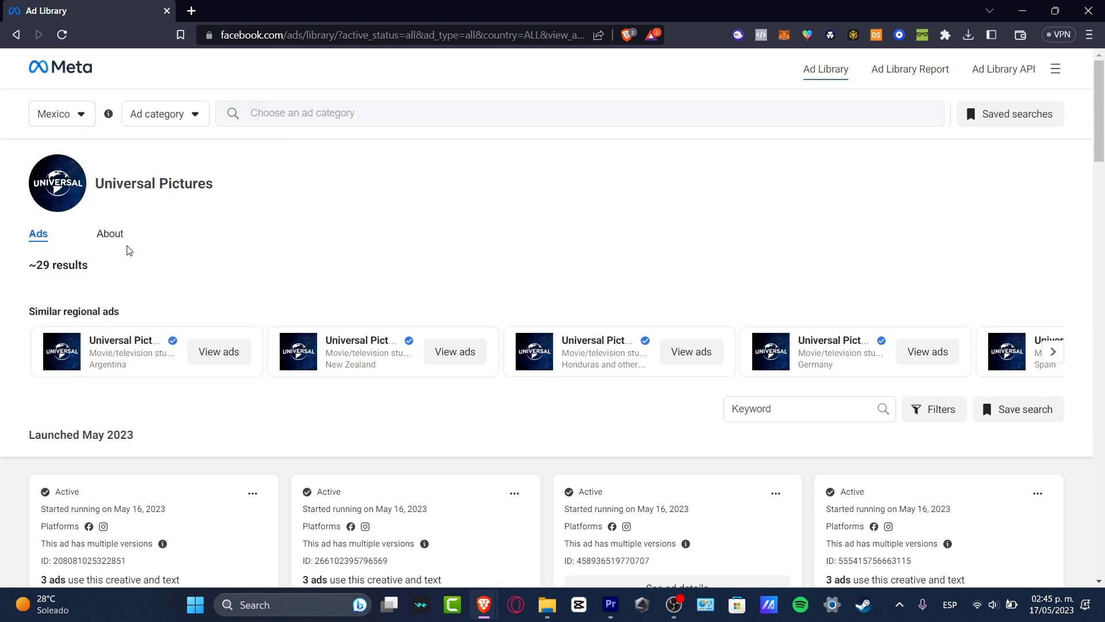
{"action": "mouse_move", "coordinate": [332, 146]}
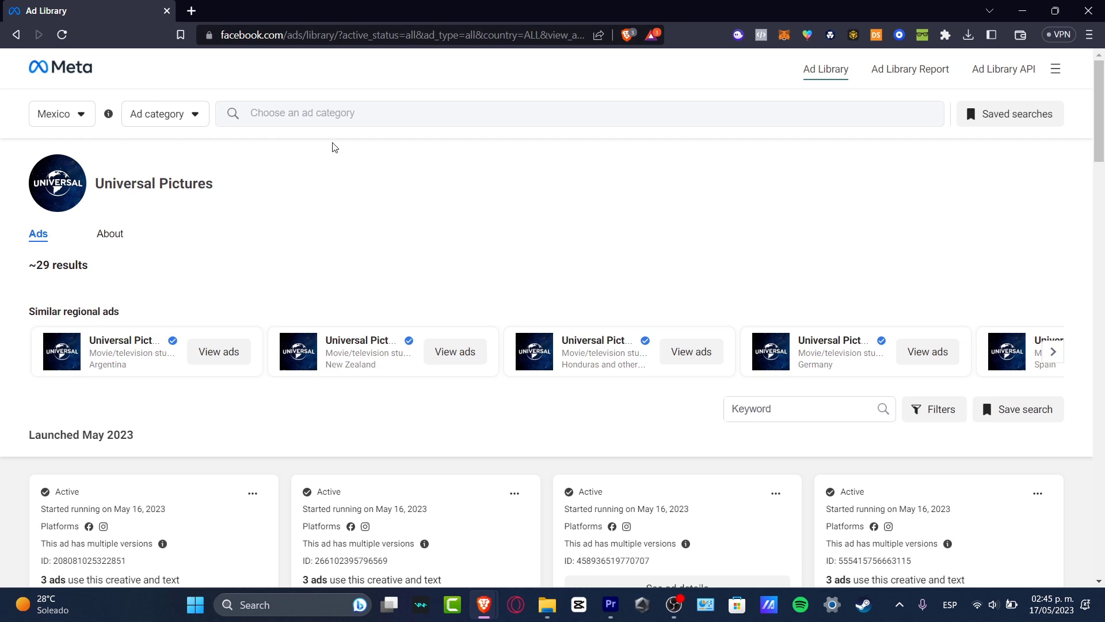
{"action": "left_click", "coordinate": [165, 113]}
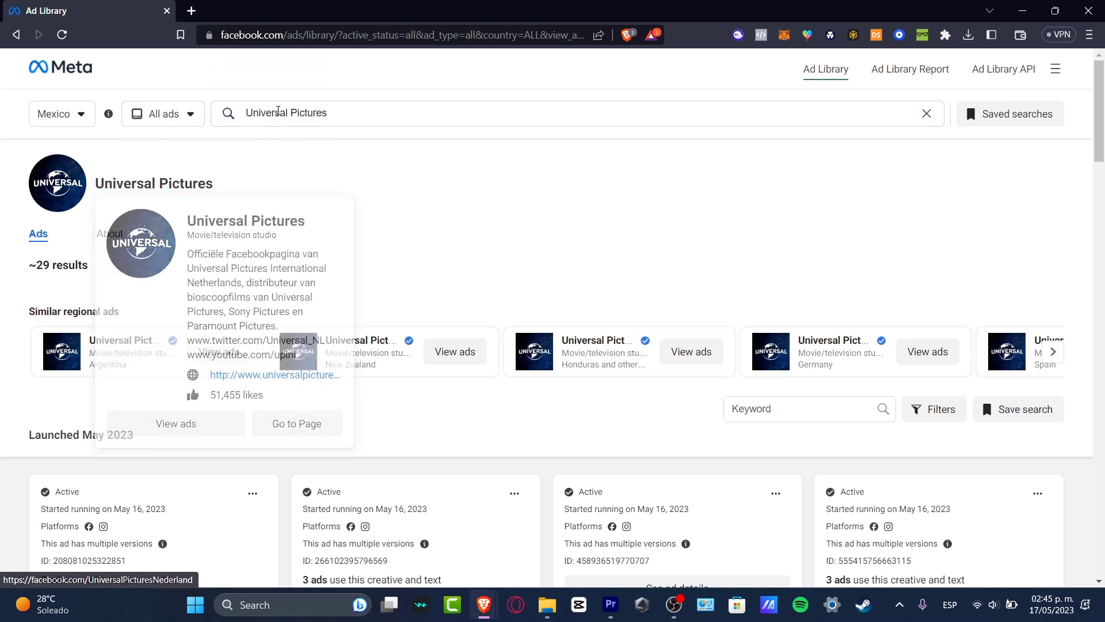
{"action": "left_click", "coordinate": [291, 112]}
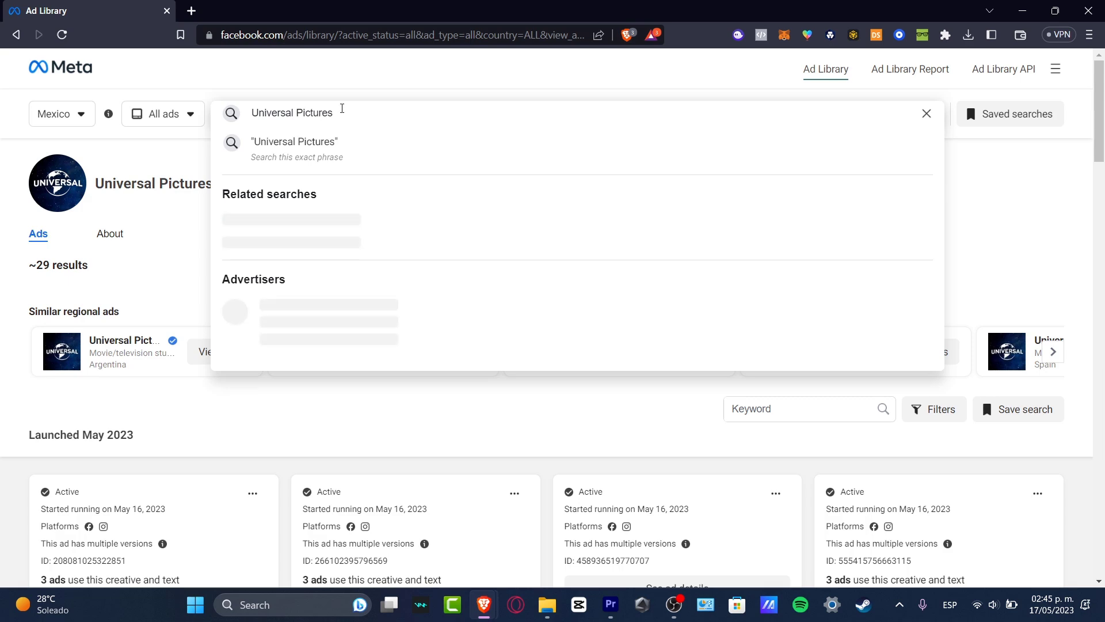
{"action": "left_click", "coordinate": [294, 142]}
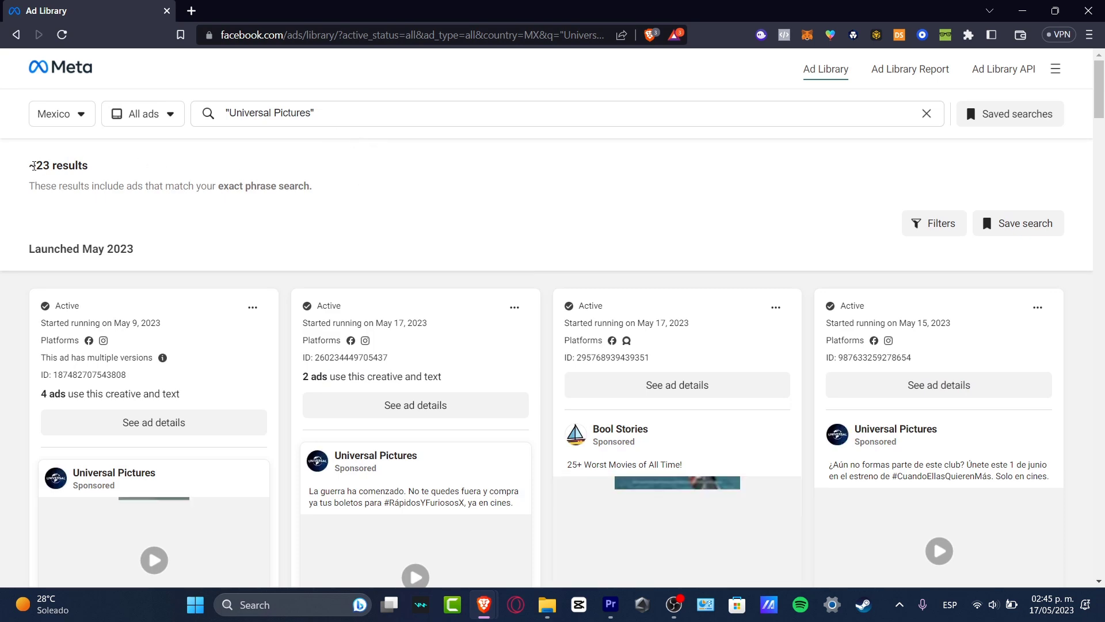
Scroll through the roughly 23 Mexican results, including an inactive ad's spend and impressions.
{"action": "scroll", "scroll_direction": "down", "scroll_amount": 3}
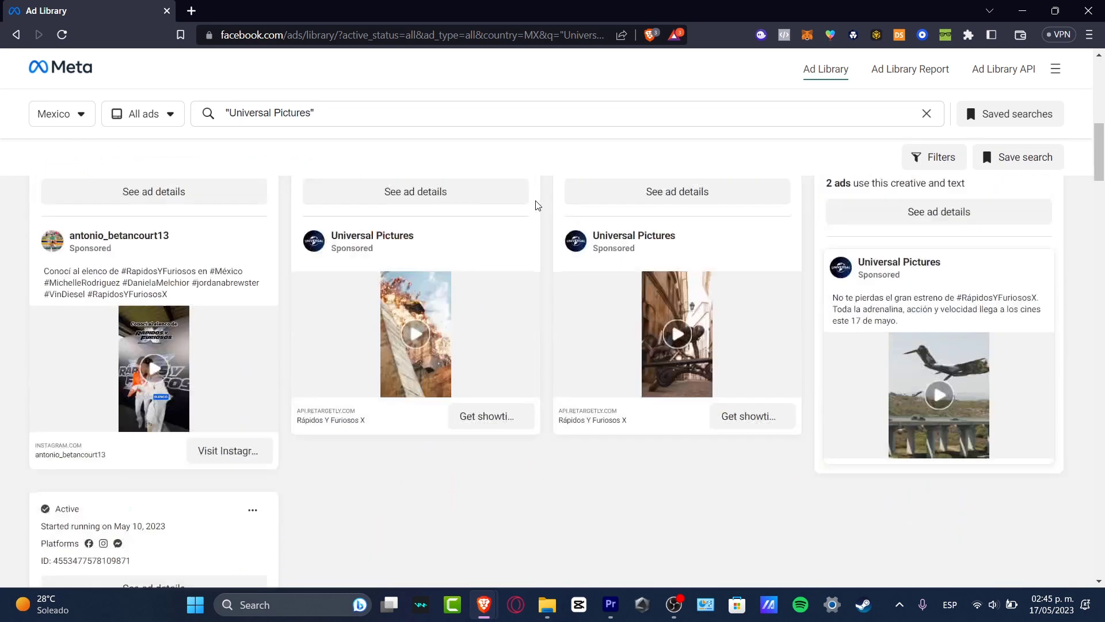
{"action": "scroll", "scroll_direction": "down", "scroll_amount": 3}
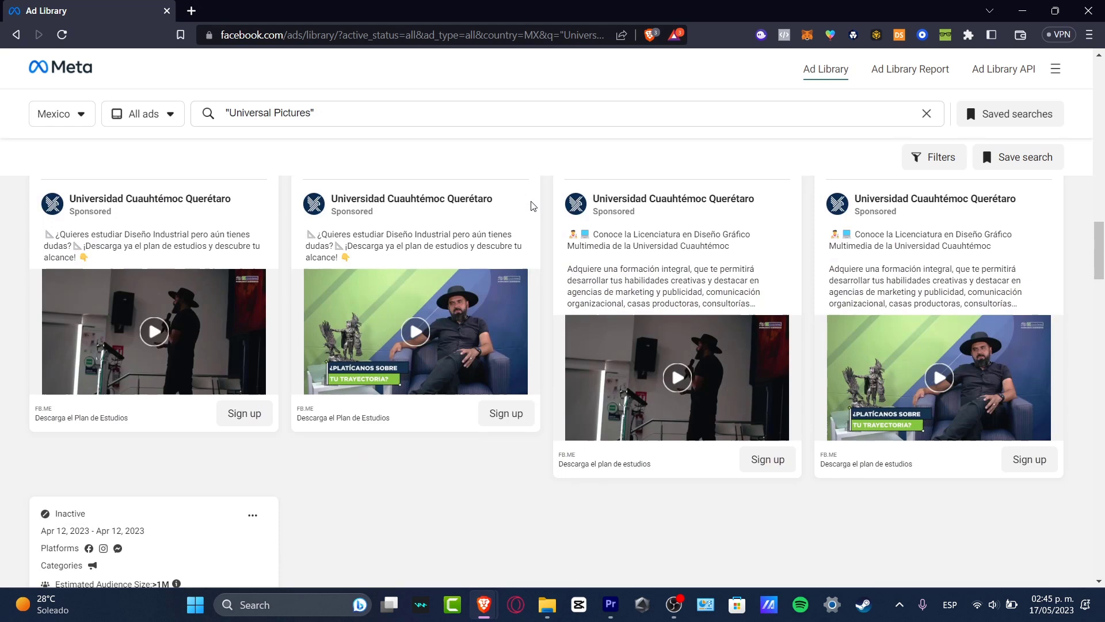
{"action": "scroll", "scroll_direction": "down", "scroll_amount": 3}
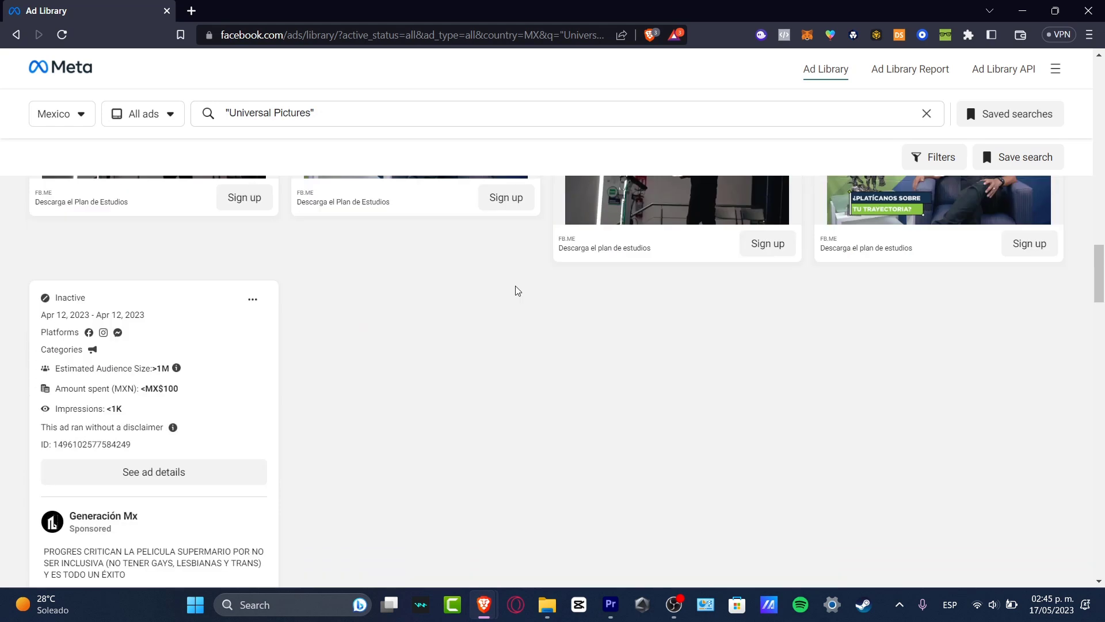
{"action": "scroll", "scroll_direction": "down", "scroll_amount": 3}
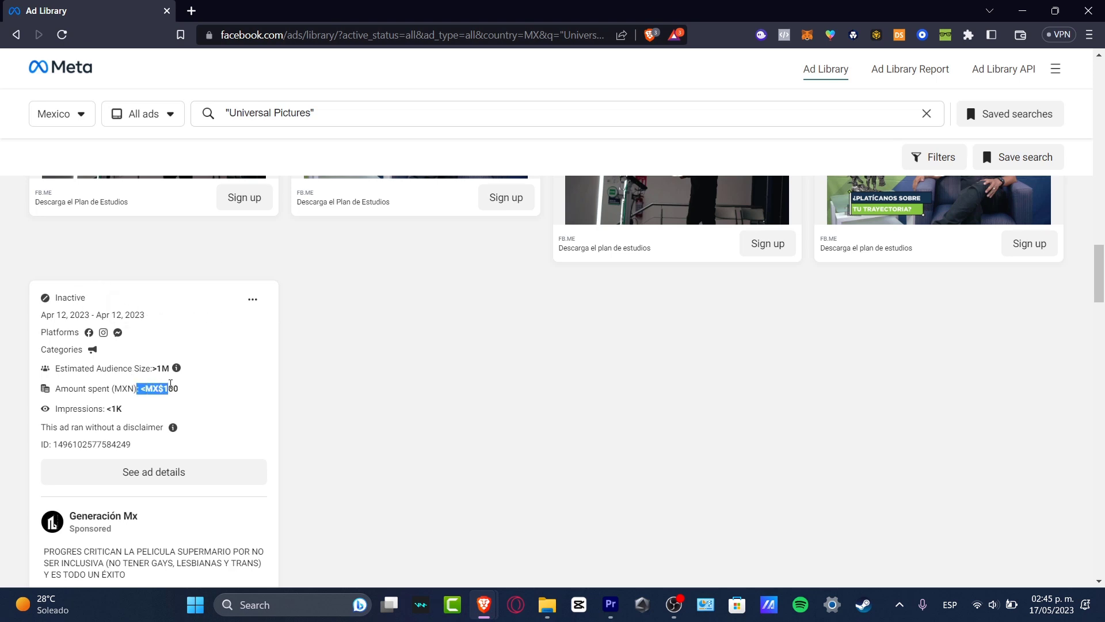
{"action": "mouse_move", "coordinate": [172, 427]}
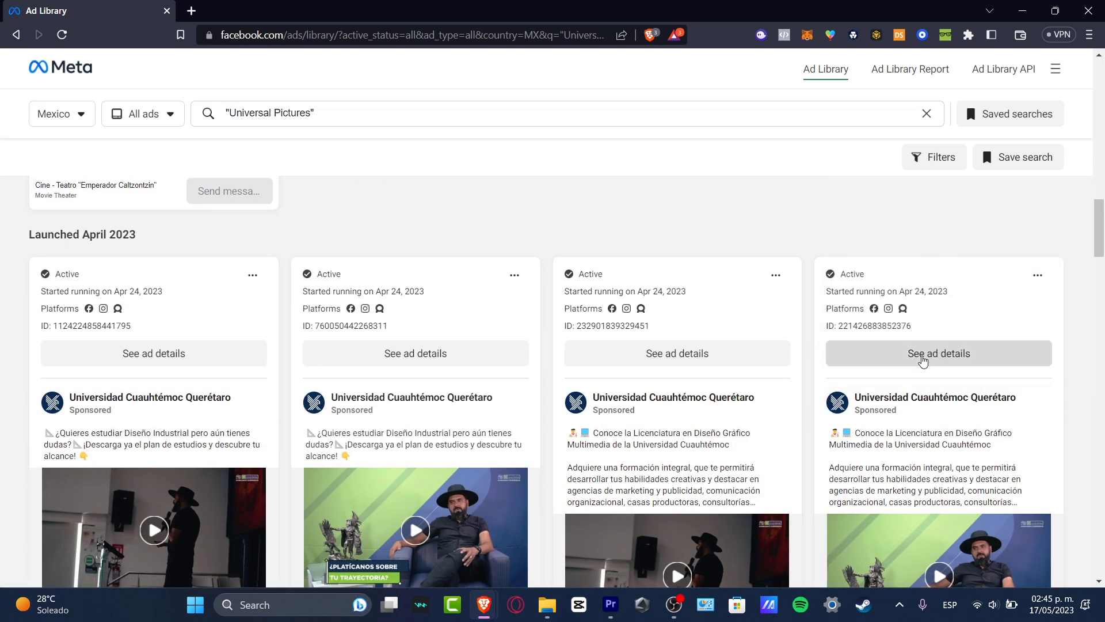
{"action": "left_click", "coordinate": [938, 353]}
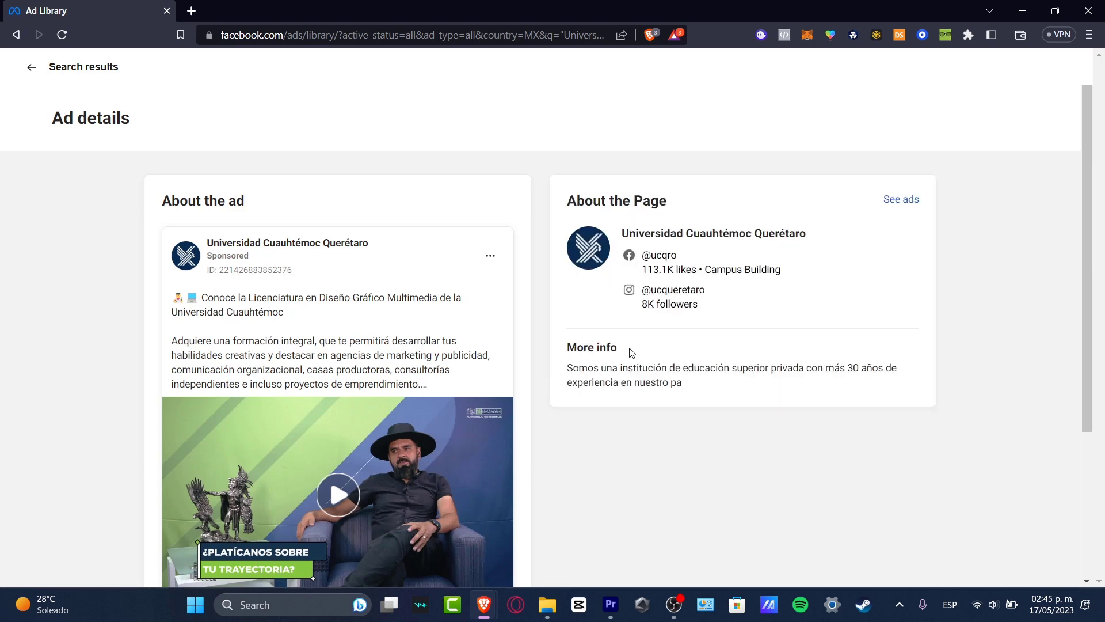
{"action": "mouse_move", "coordinate": [933, 219]}
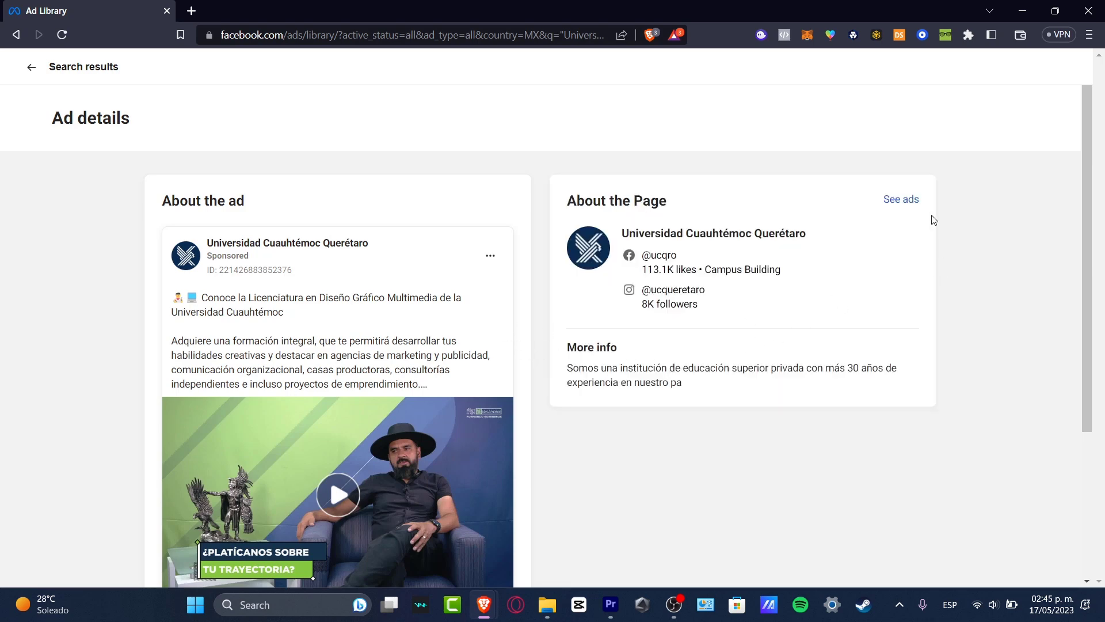
{"action": "scroll", "scroll_direction": "down", "scroll_amount": 3}
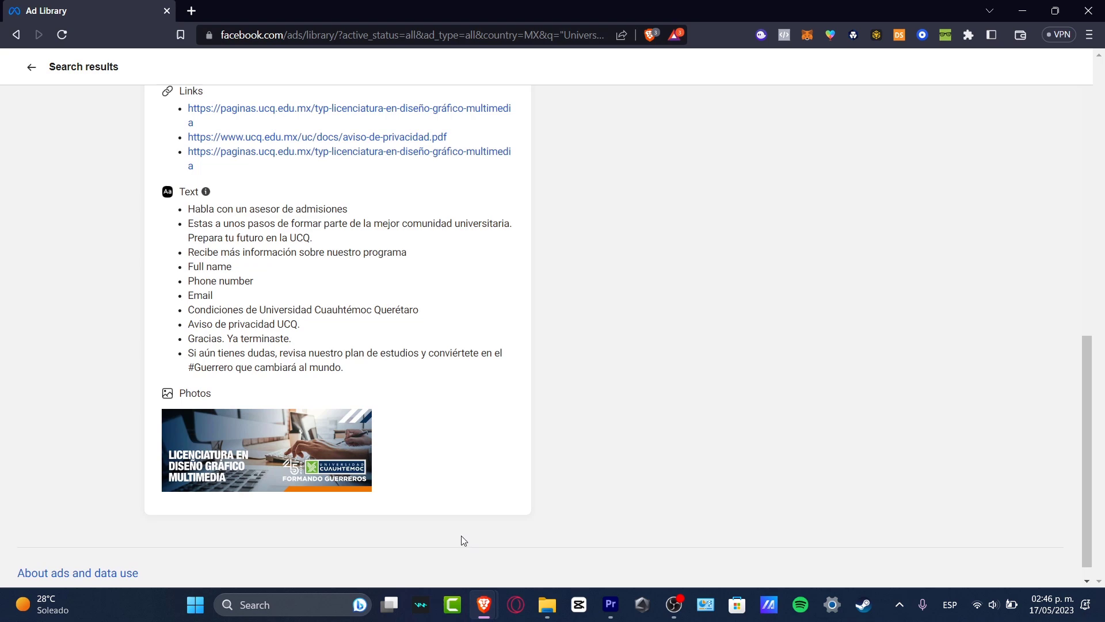
{"action": "scroll", "scroll_direction": "down", "scroll_amount": 3}
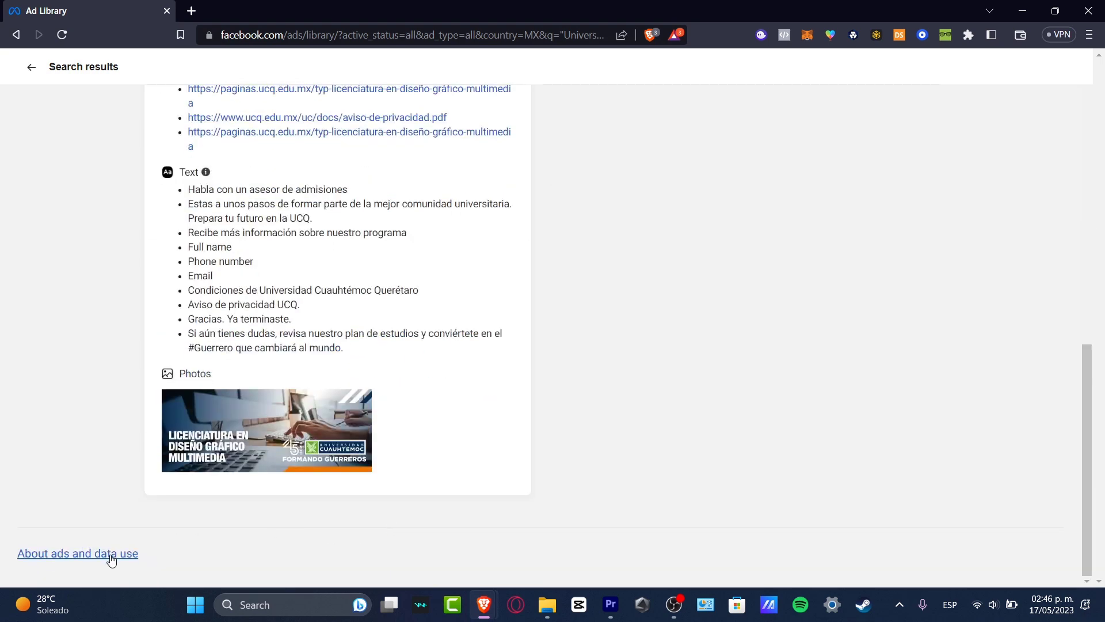
{"action": "left_click", "coordinate": [78, 553]}
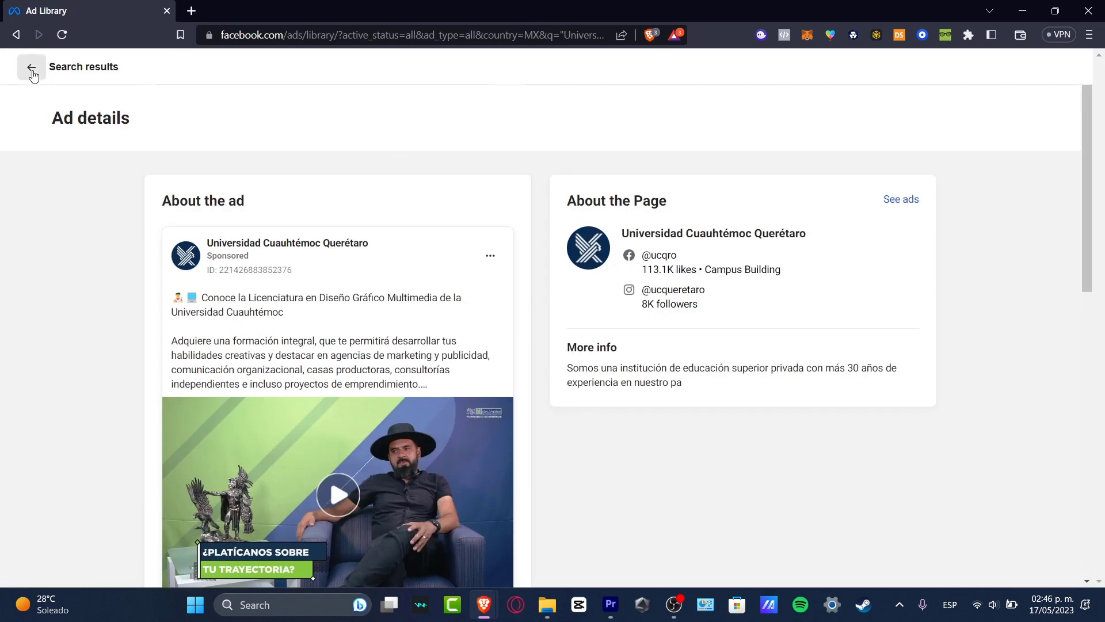
{"action": "left_click", "coordinate": [32, 73]}
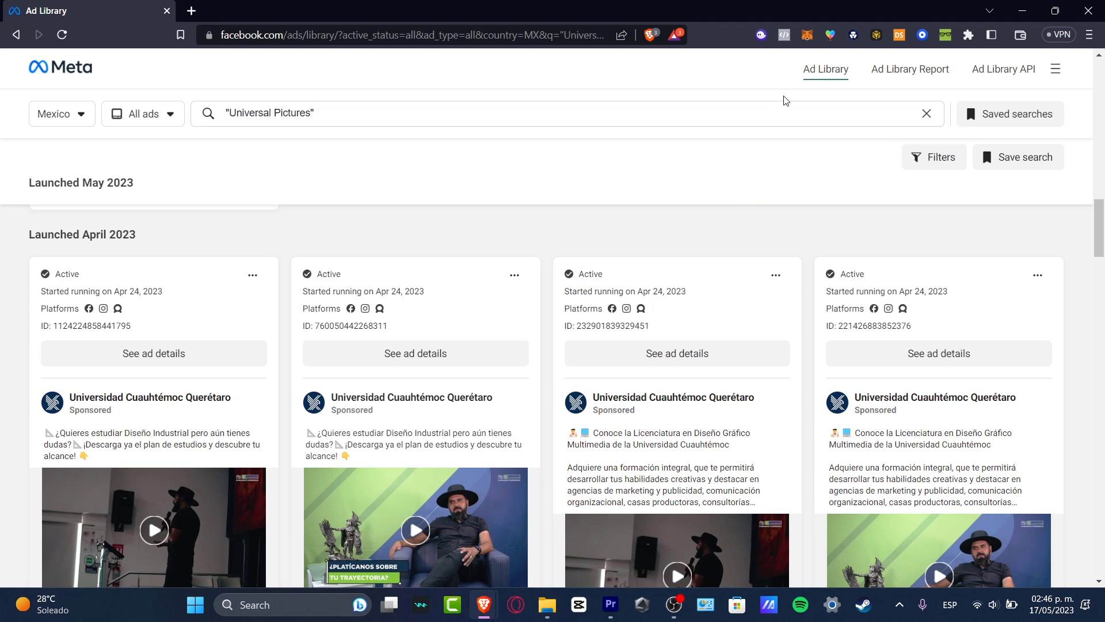
{"action": "mouse_move", "coordinate": [909, 69]}
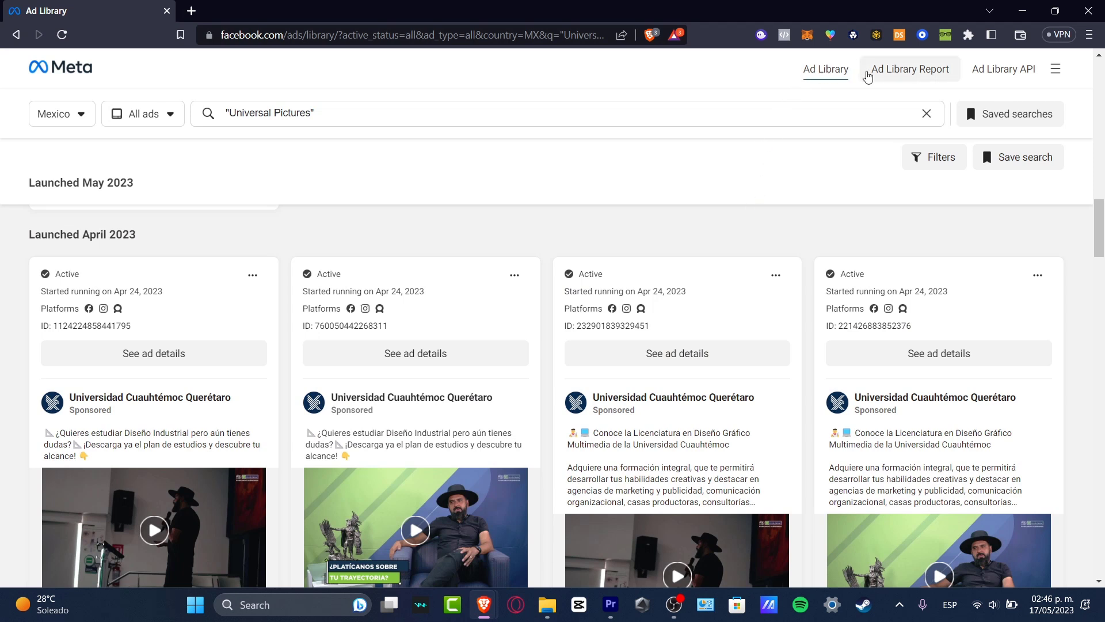
Open the Mexico Ad Library Report and add Grupo Universal to the Spending Tracker.
{"action": "left_click", "coordinate": [909, 69]}
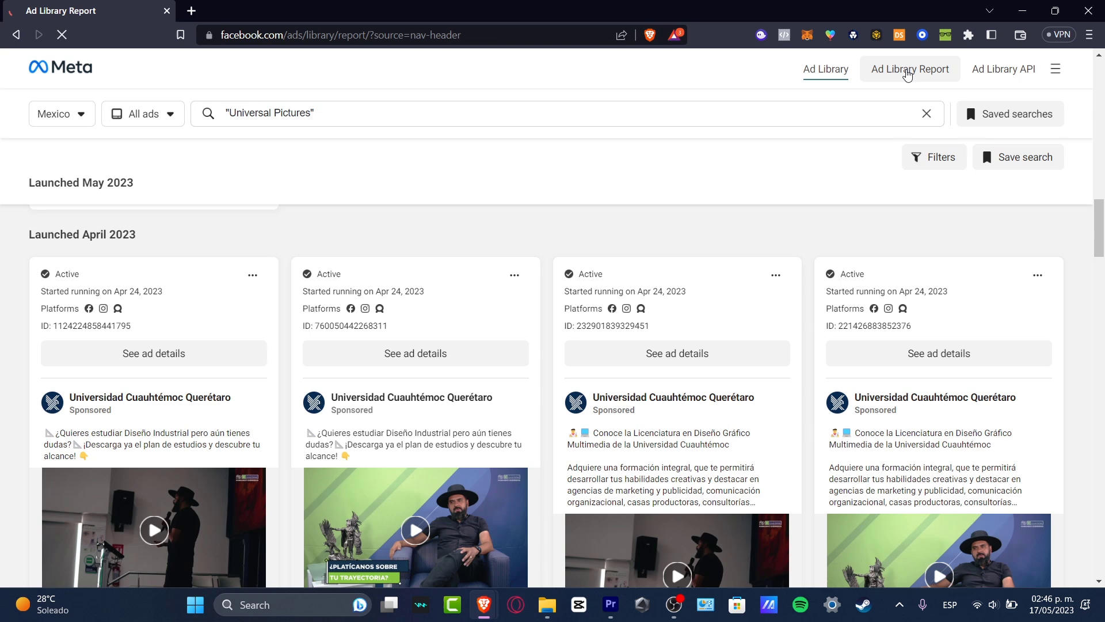
{"action": "left_click", "coordinate": [909, 68]}
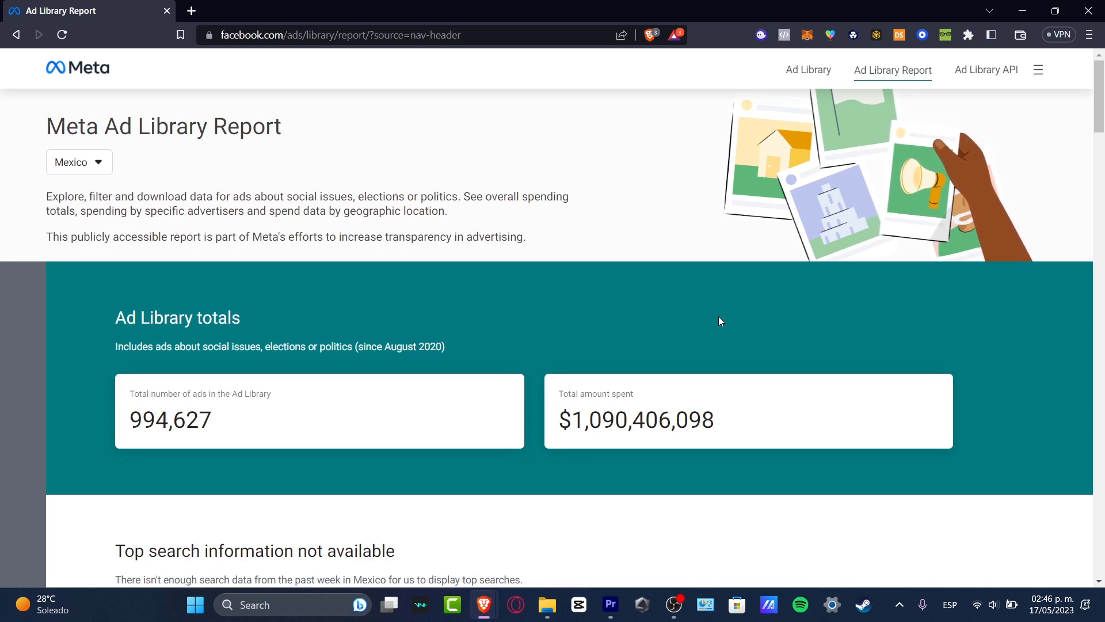
{"action": "scroll", "scroll_direction": "down", "scroll_amount": 3}
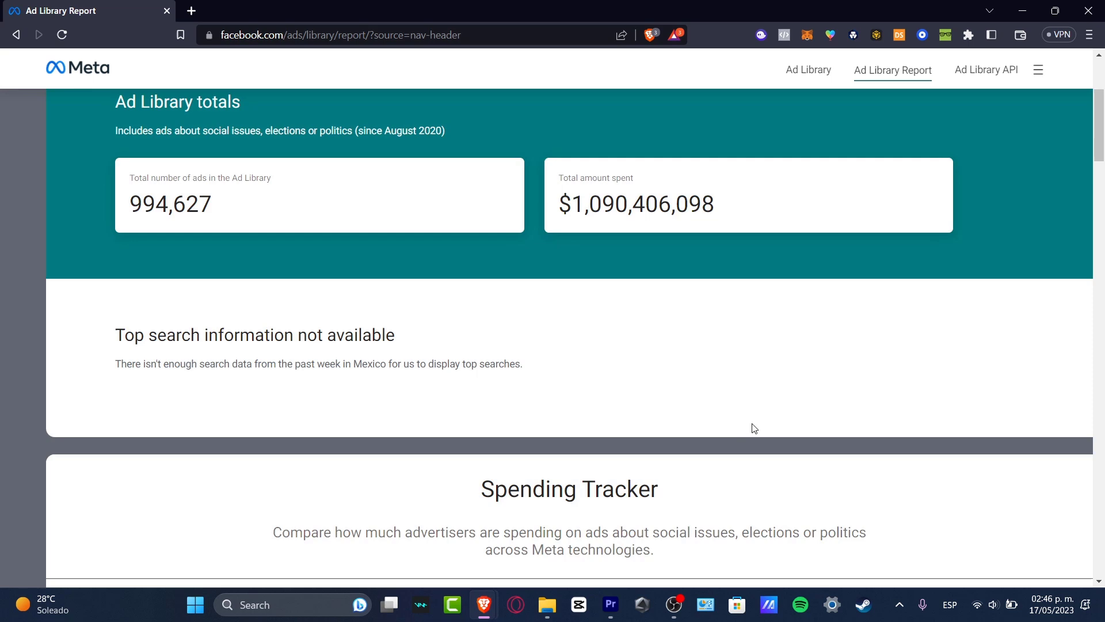
{"action": "scroll", "scroll_direction": "down", "scroll_amount": 3}
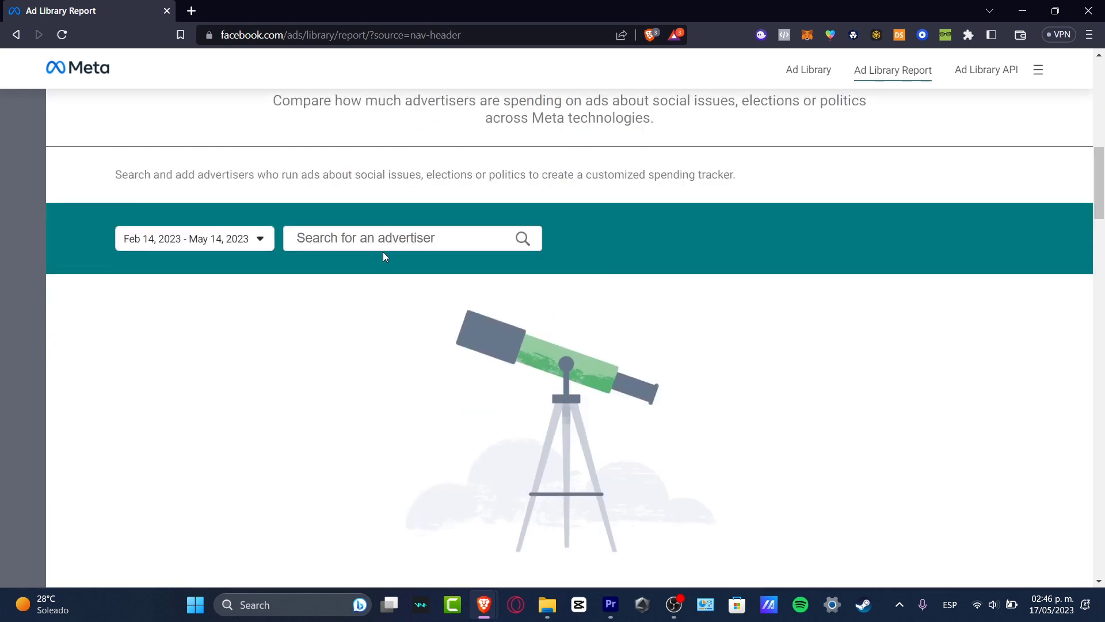
{"action": "left_click", "coordinate": [194, 239]}
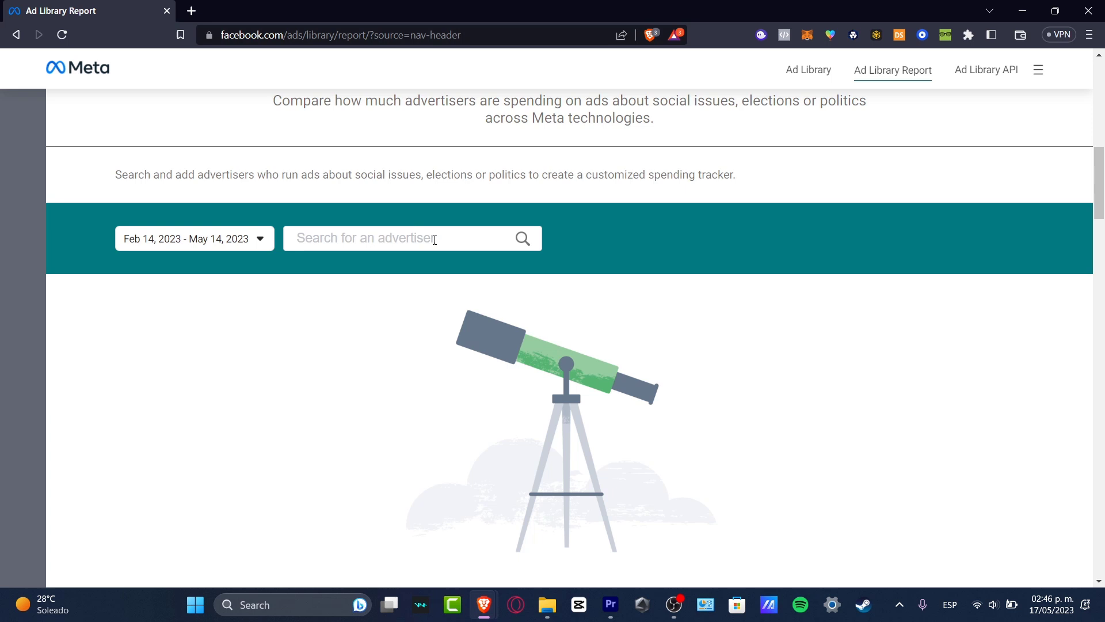
{"action": "type", "text": "universal"}
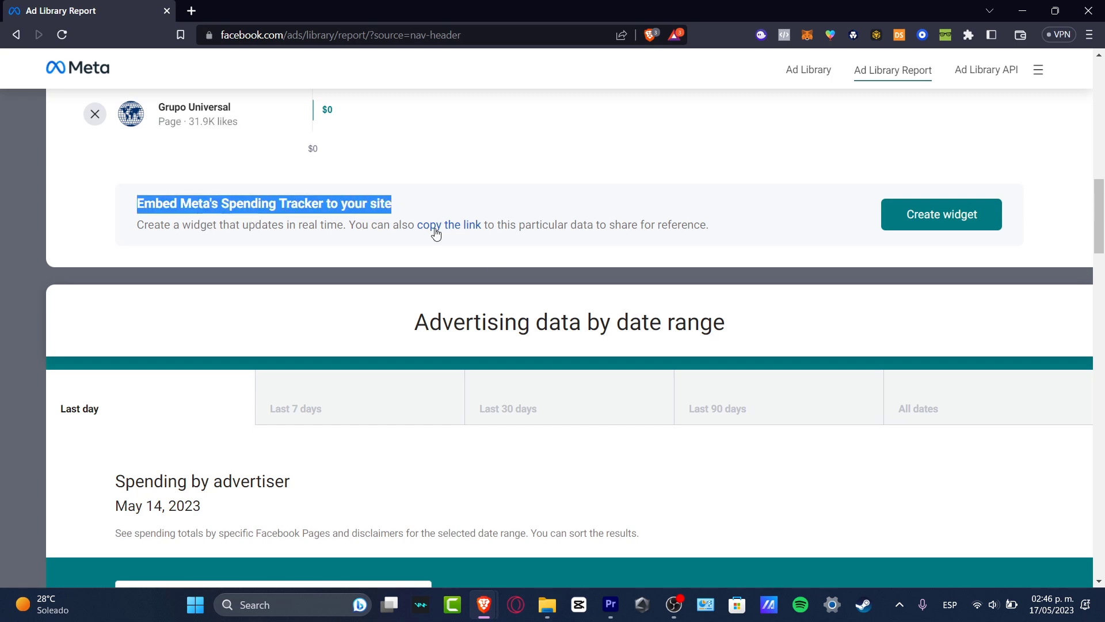
Review Mexico's advertiser spending table and show location spending for the last 90 days.
{"action": "scroll", "scroll_direction": "down", "scroll_amount": 3}
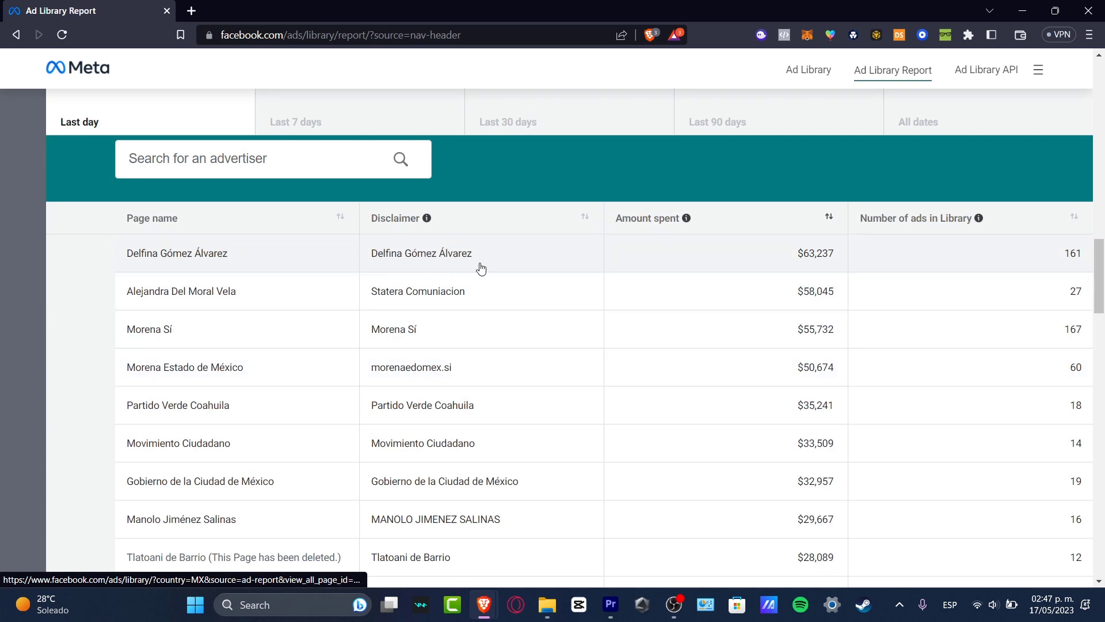
{"action": "mouse_move", "coordinate": [749, 269]}
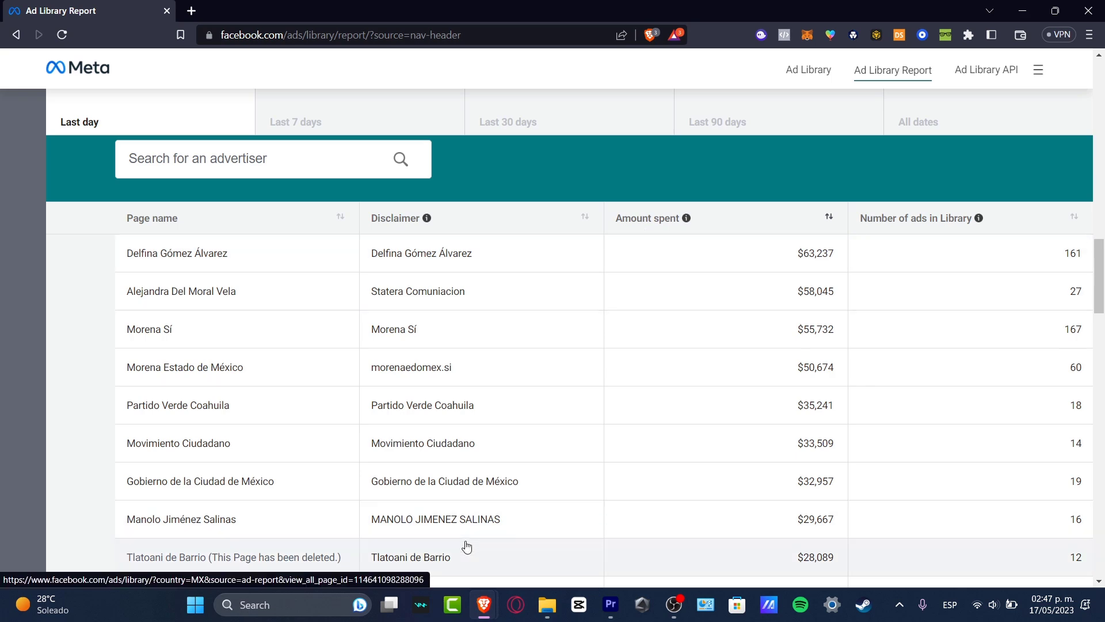
{"action": "scroll", "scroll_direction": "down", "scroll_amount": 3}
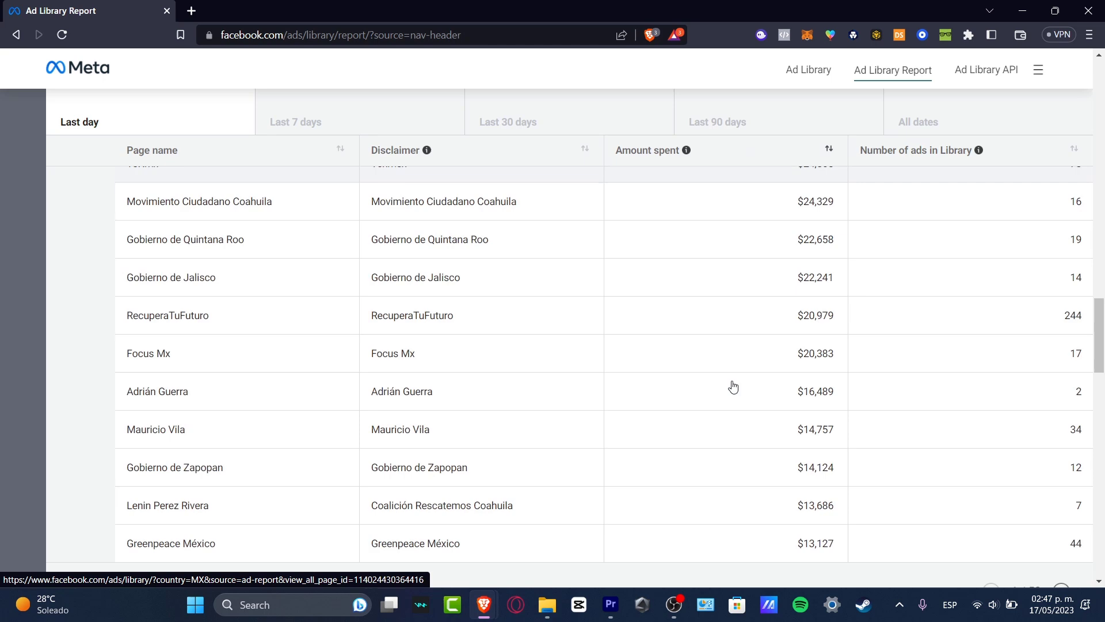
{"action": "scroll", "scroll_direction": "down", "scroll_amount": 3}
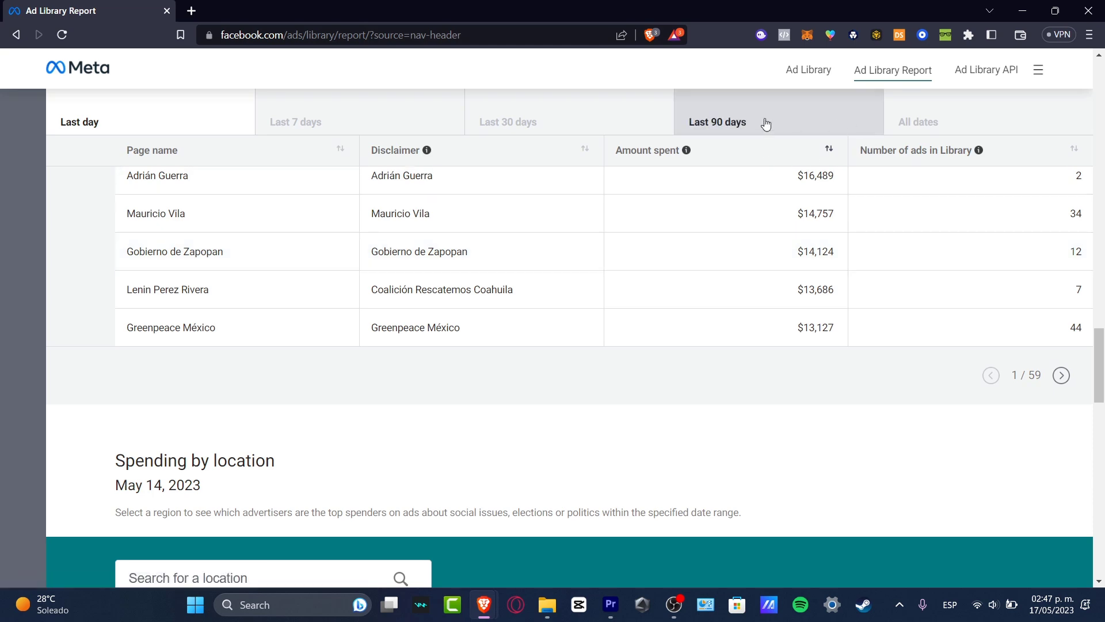
{"action": "left_click", "coordinate": [717, 122]}
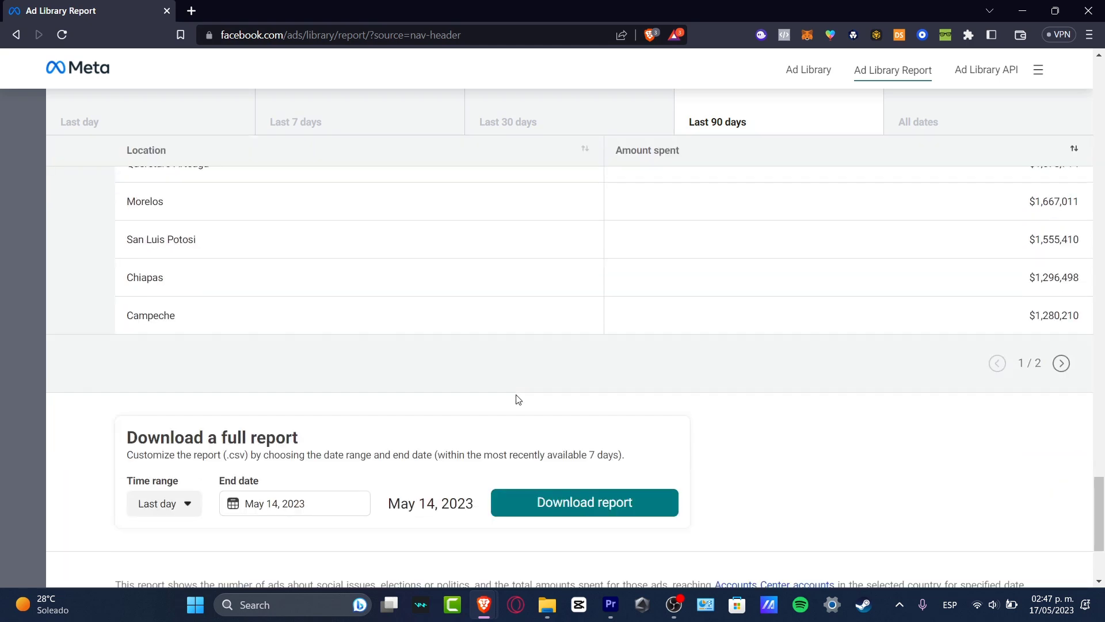
{"action": "left_click", "coordinate": [79, 162]}
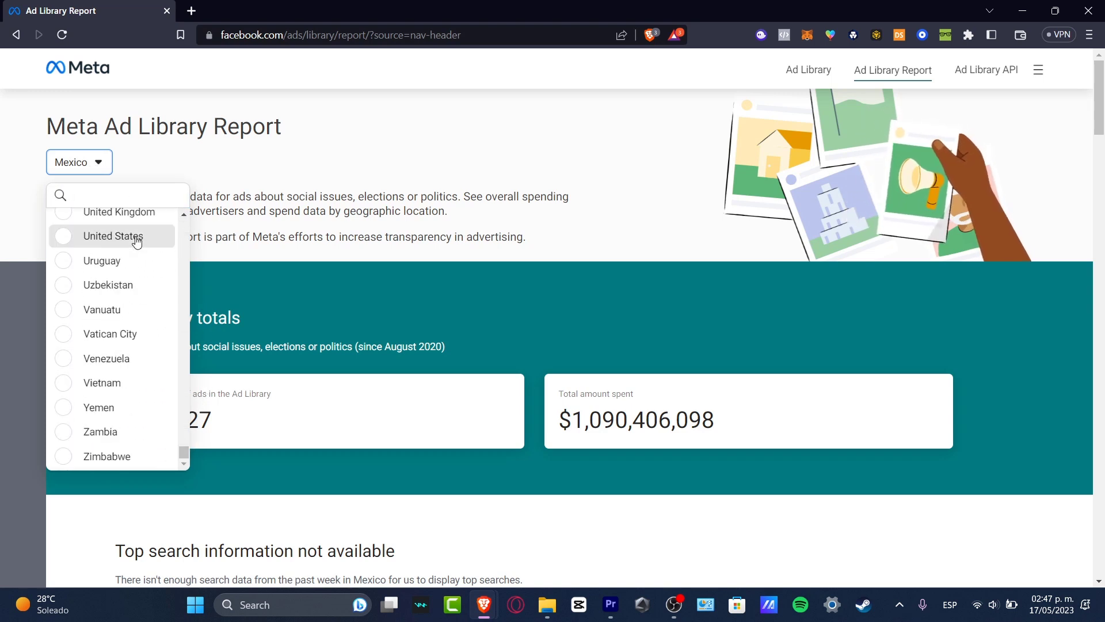
Switch the report to the United States and show last-7-days advertiser spending.
{"action": "left_click", "coordinate": [113, 236]}
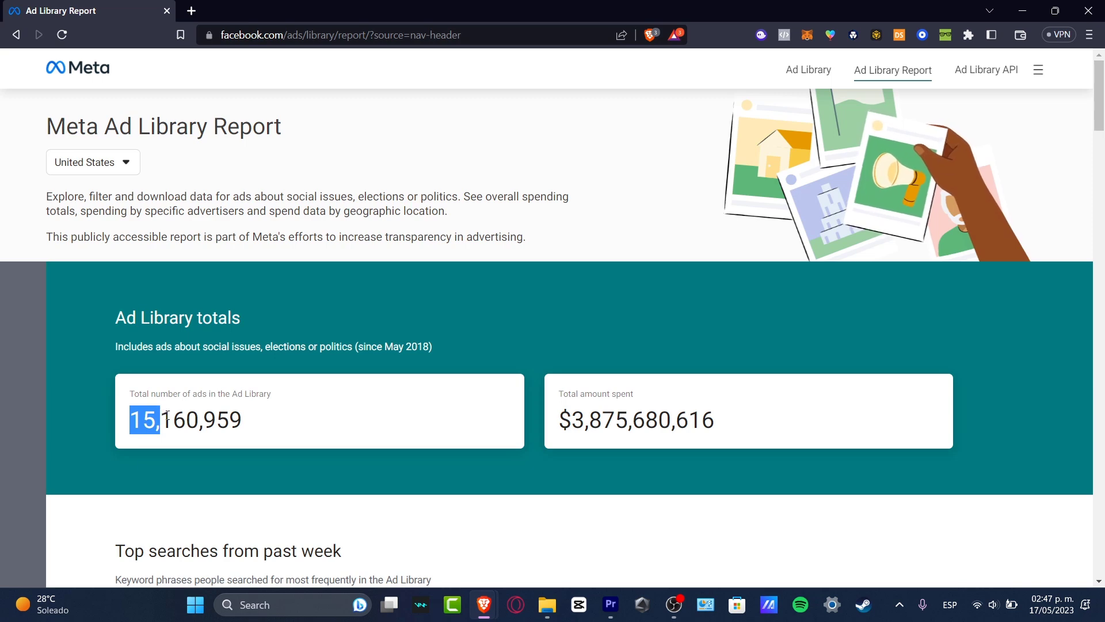
{"action": "scroll", "scroll_direction": "down", "scroll_amount": 3}
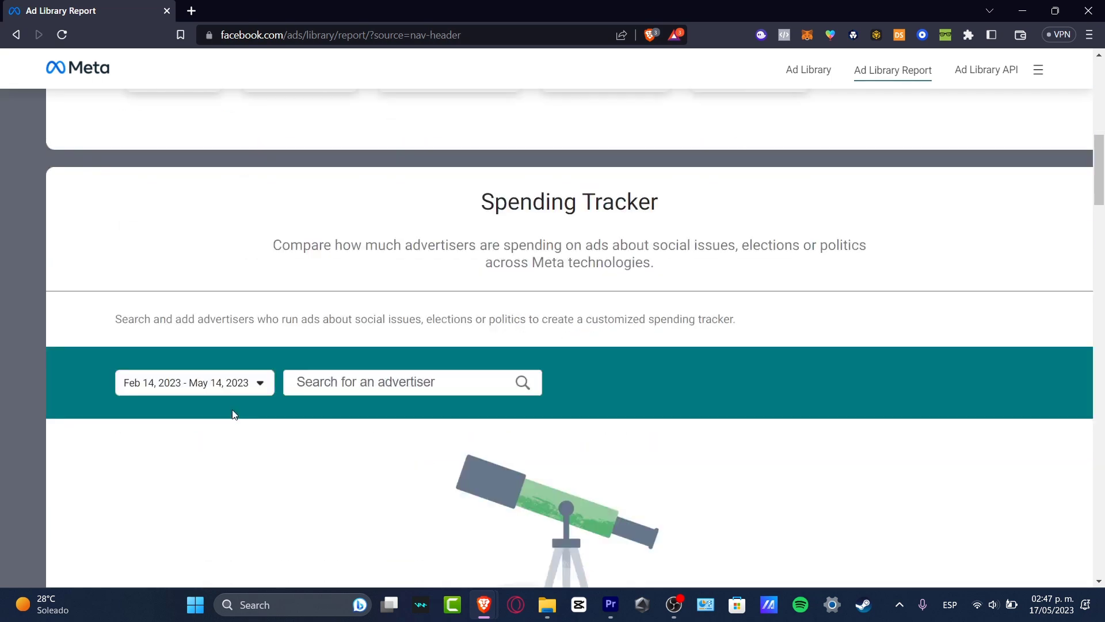
{"action": "scroll", "scroll_direction": "down", "scroll_amount": 3}
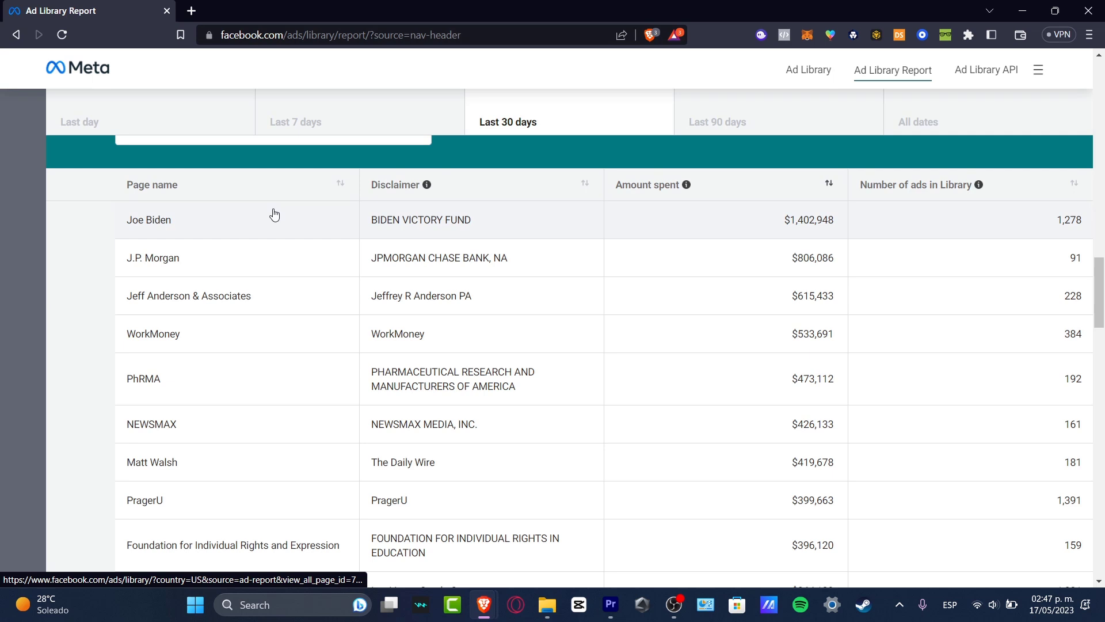
{"action": "mouse_move", "coordinate": [148, 219]}
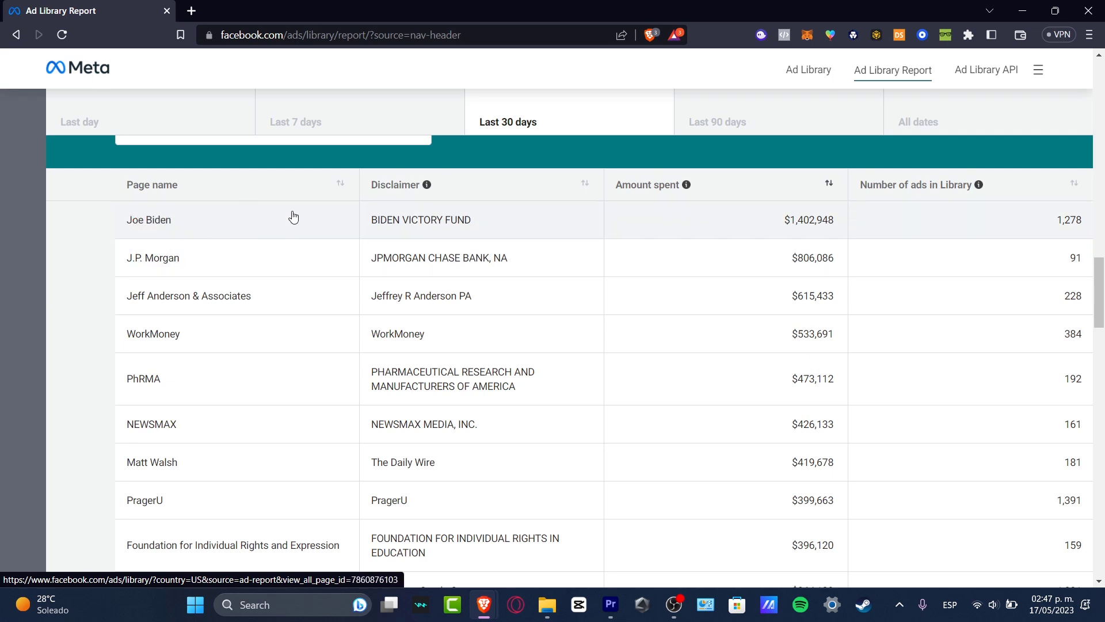
{"action": "left_click", "coordinate": [295, 122]}
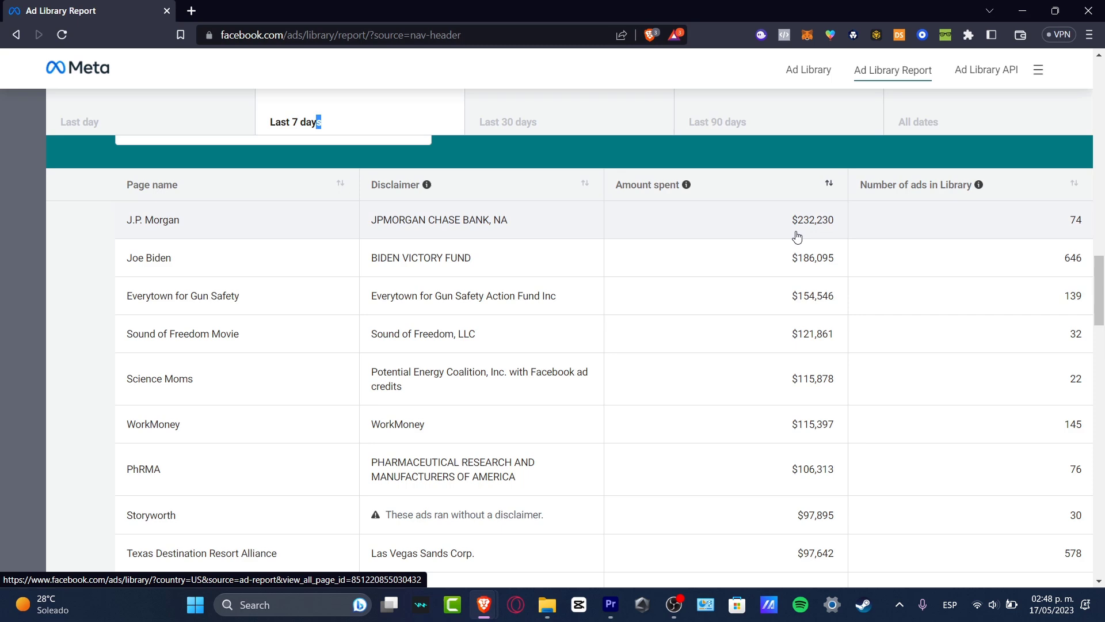
{"action": "left_click", "coordinate": [92, 161]}
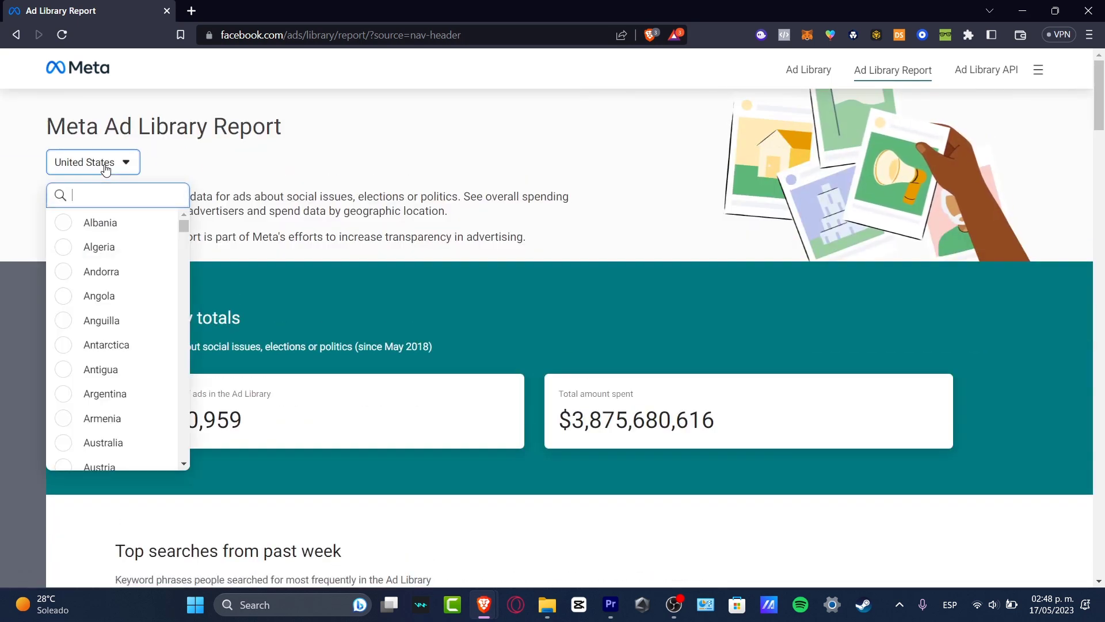
Scroll Mexico's report down to the top political spender in the advertiser table.
{"action": "scroll", "scroll_direction": "down", "scroll_amount": 3}
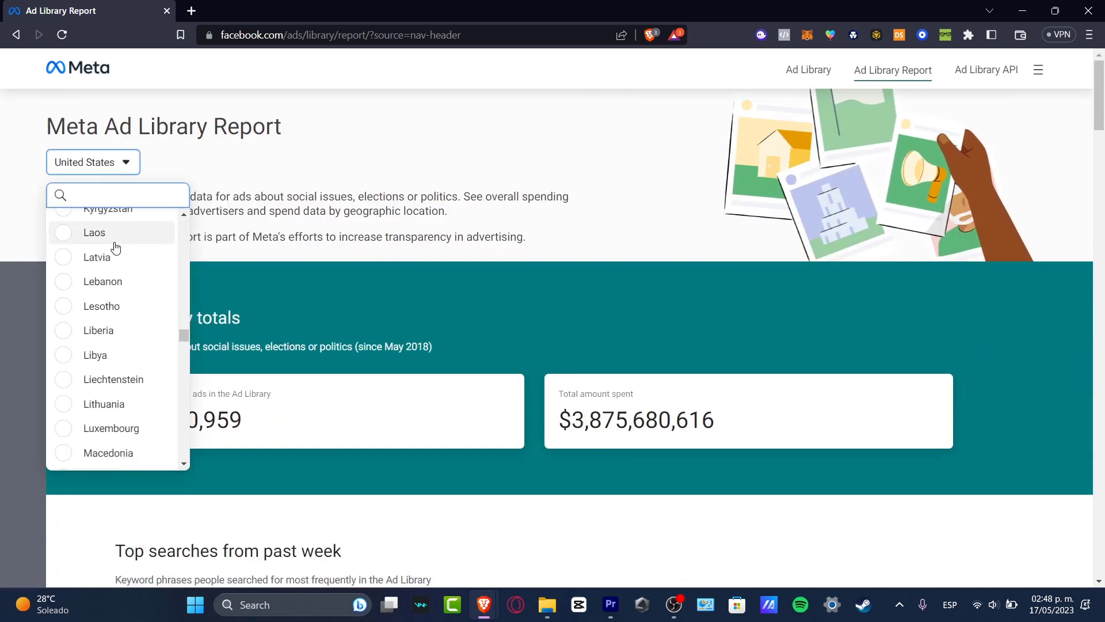
{"action": "scroll", "scroll_direction": "down", "scroll_amount": 3}
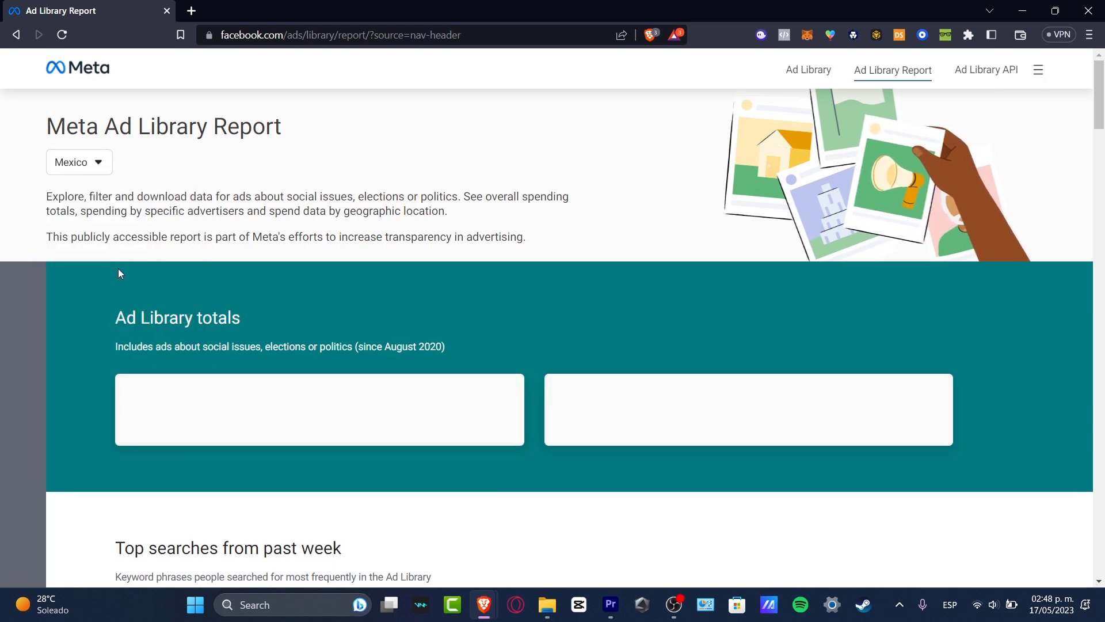
{"action": "scroll", "scroll_direction": "down", "scroll_amount": 3}
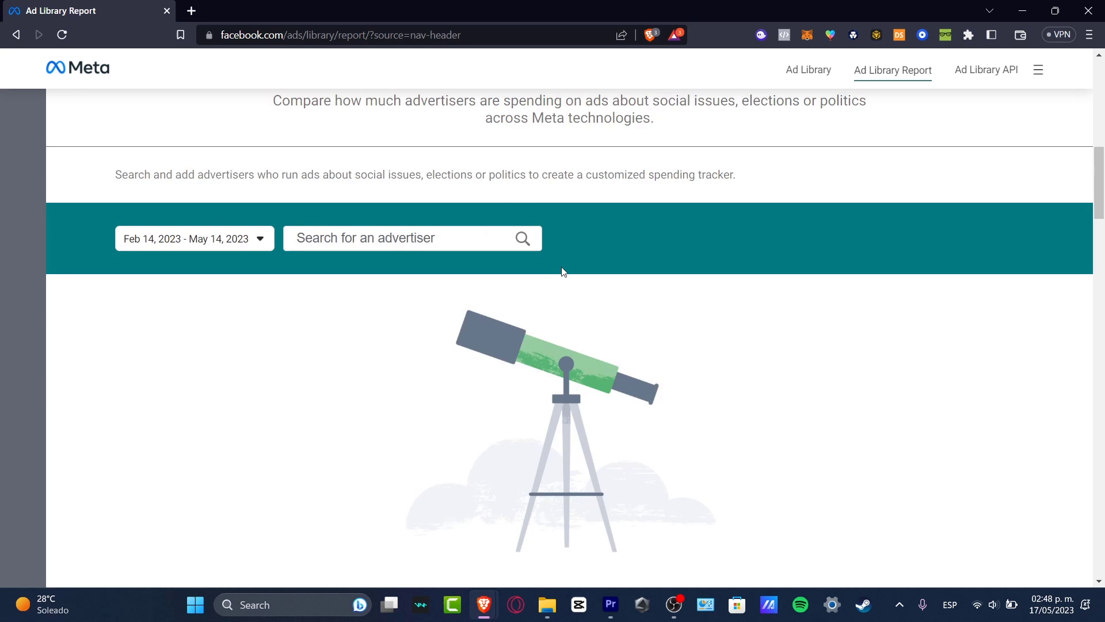
{"action": "scroll", "scroll_direction": "down", "scroll_amount": 3}
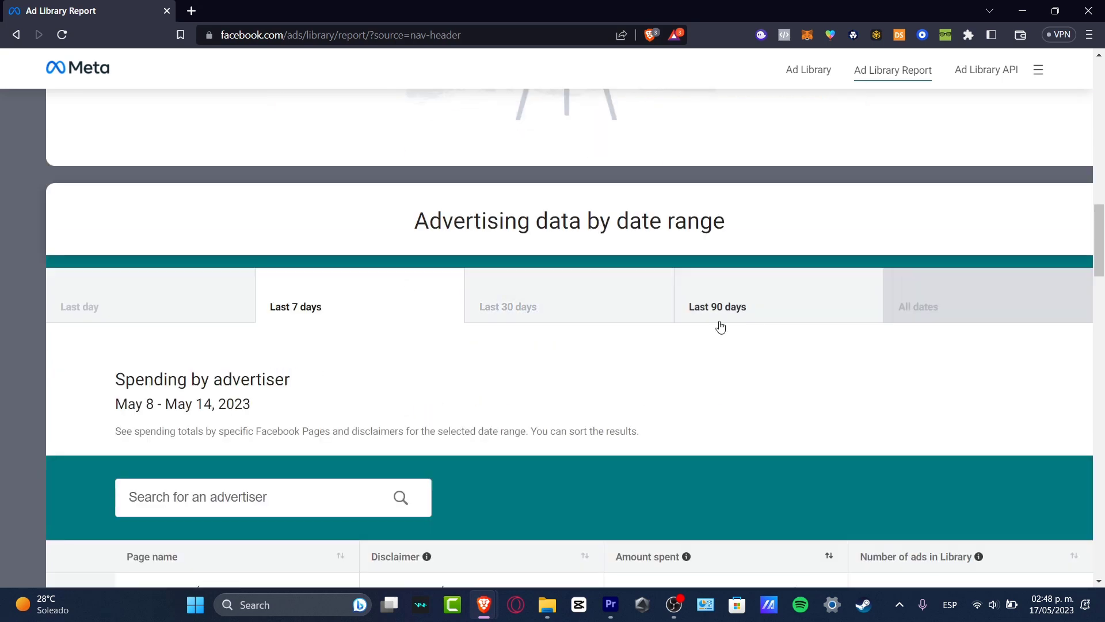
{"action": "scroll", "scroll_direction": "down", "scroll_amount": 3}
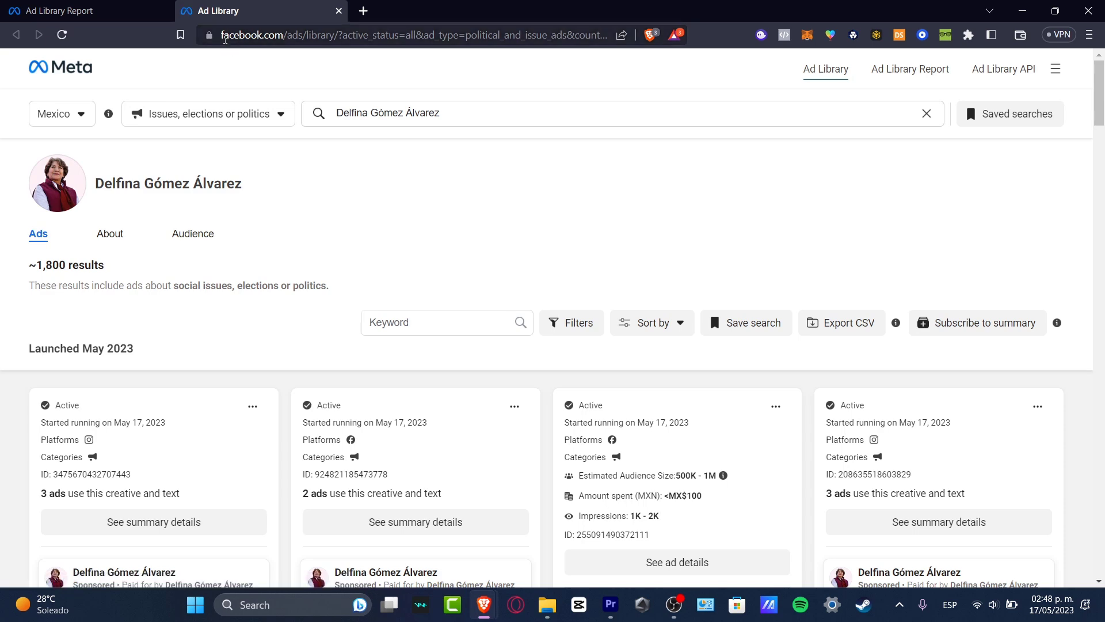
{"action": "scroll", "scroll_direction": "down", "scroll_amount": 3}
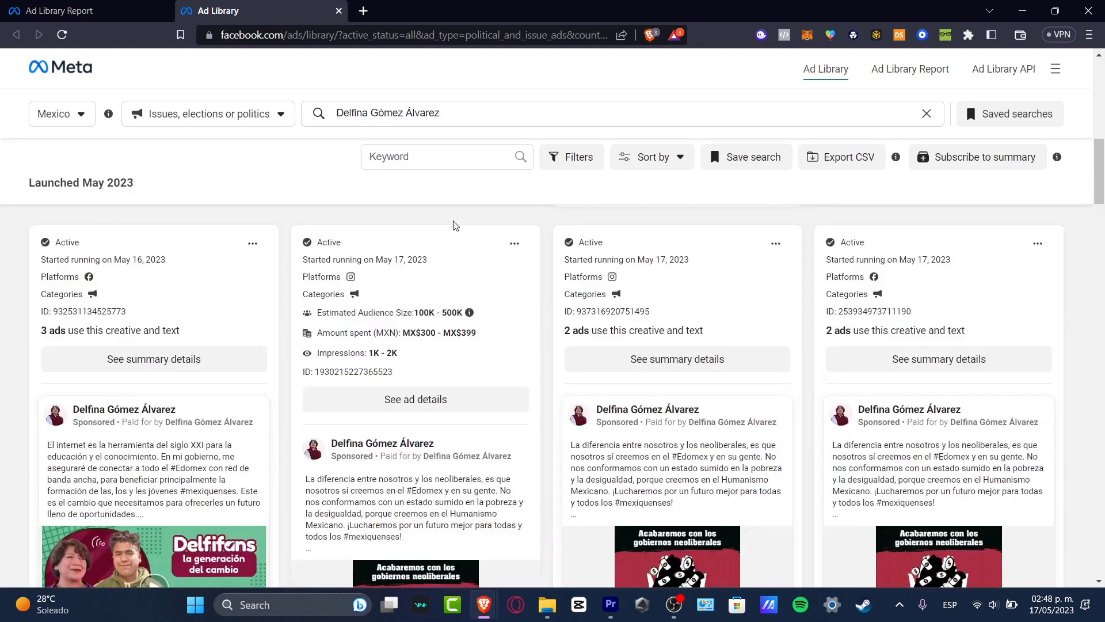
{"action": "scroll", "scroll_direction": "down", "scroll_amount": 3}
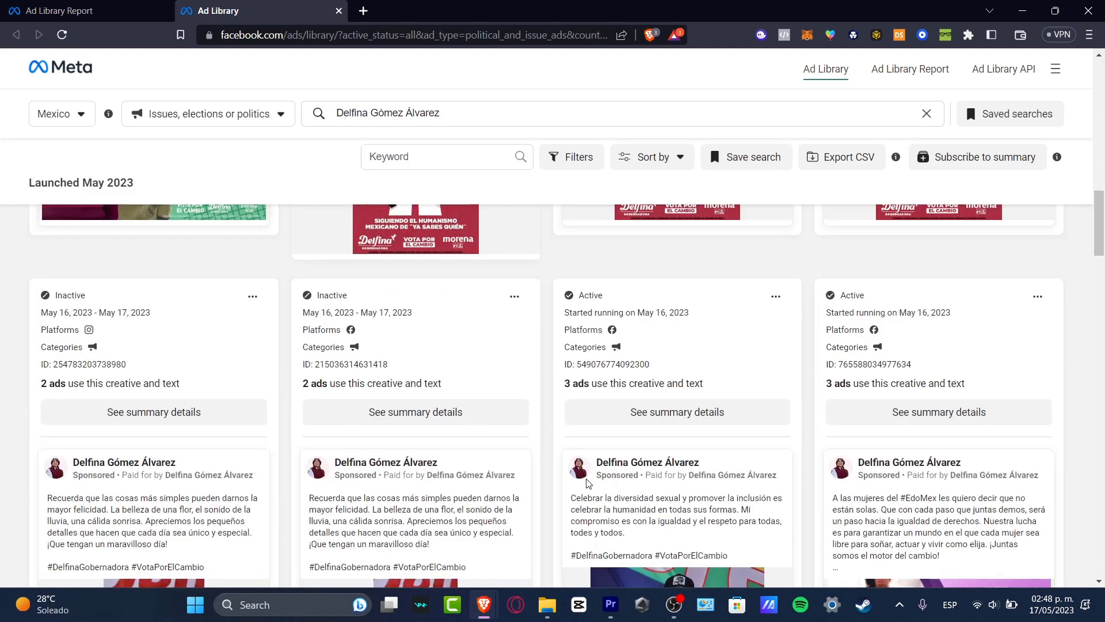
{"action": "scroll", "scroll_direction": "down", "scroll_amount": 3}
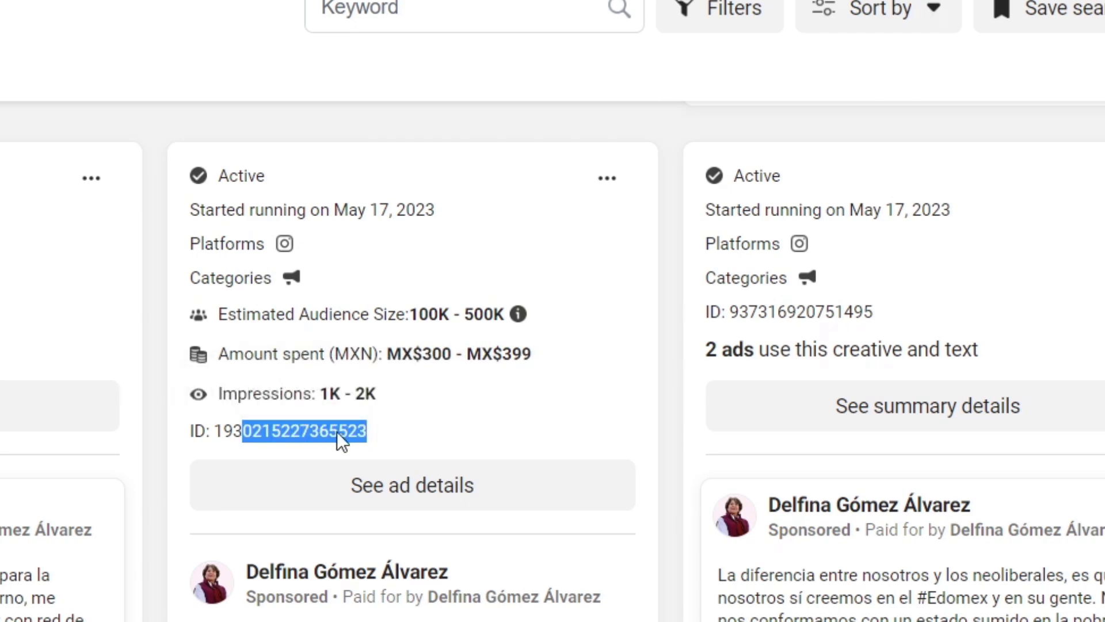
{"action": "scroll", "scroll_direction": "down", "scroll_amount": 3}
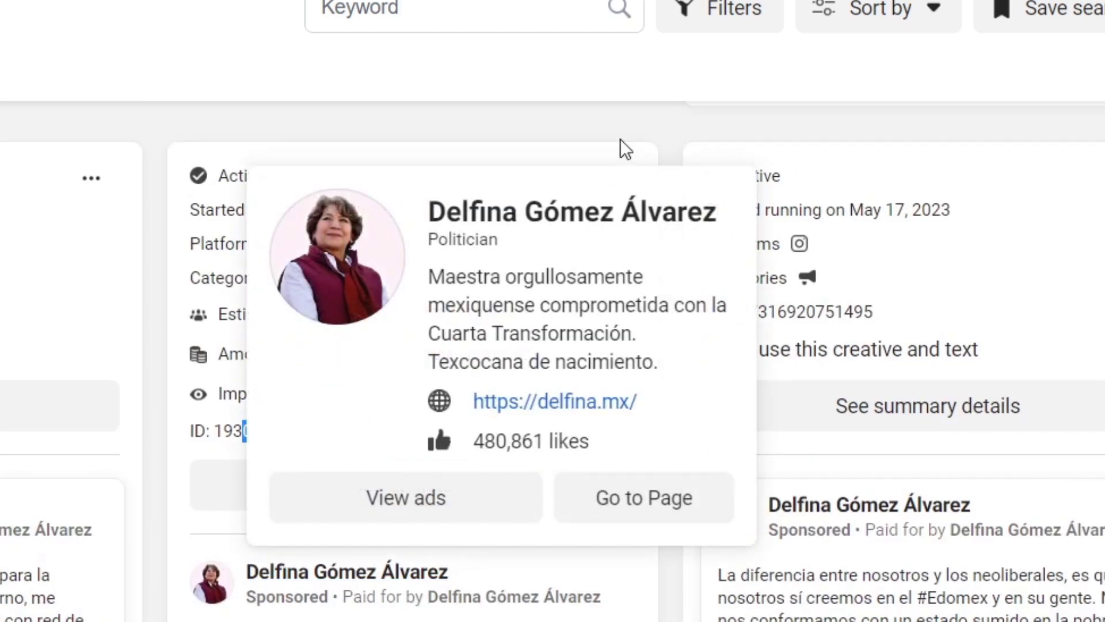
{"action": "left_click", "coordinate": [606, 178]}
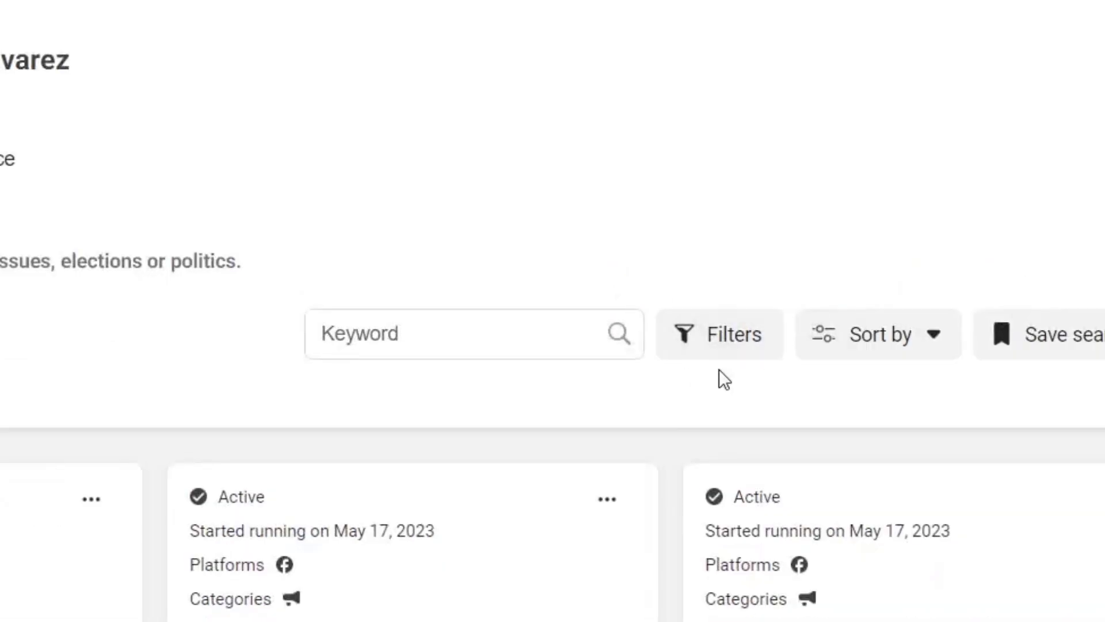
Open the filter panel for Delfina Gómez Álvarez's ads and scroll through its options.
{"action": "left_click", "coordinate": [719, 333]}
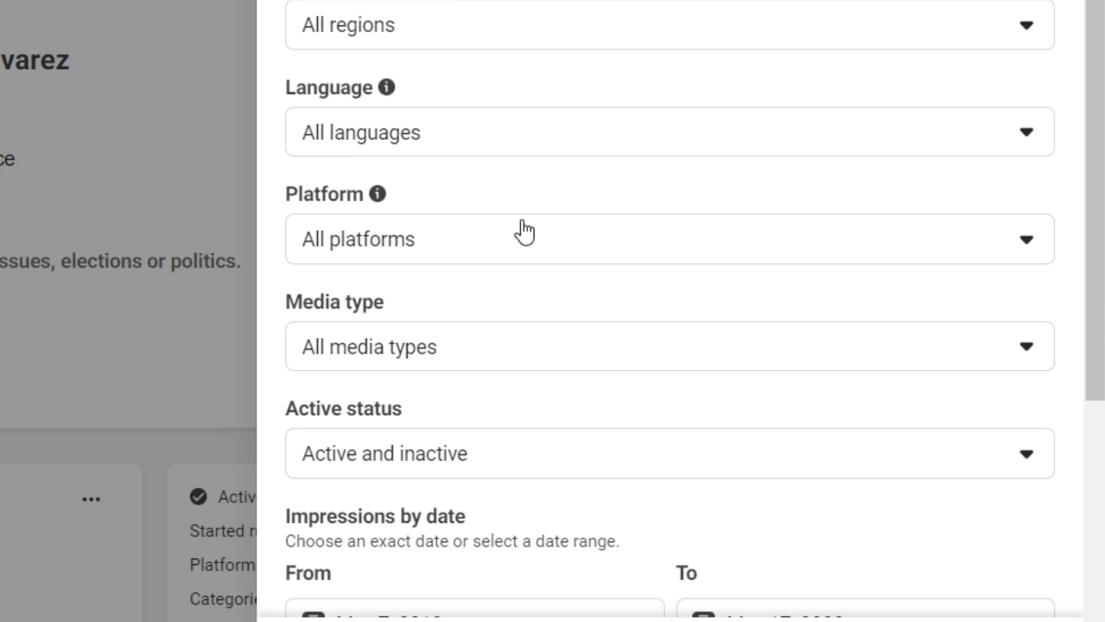
{"action": "scroll", "scroll_direction": "down", "scroll_amount": 3}
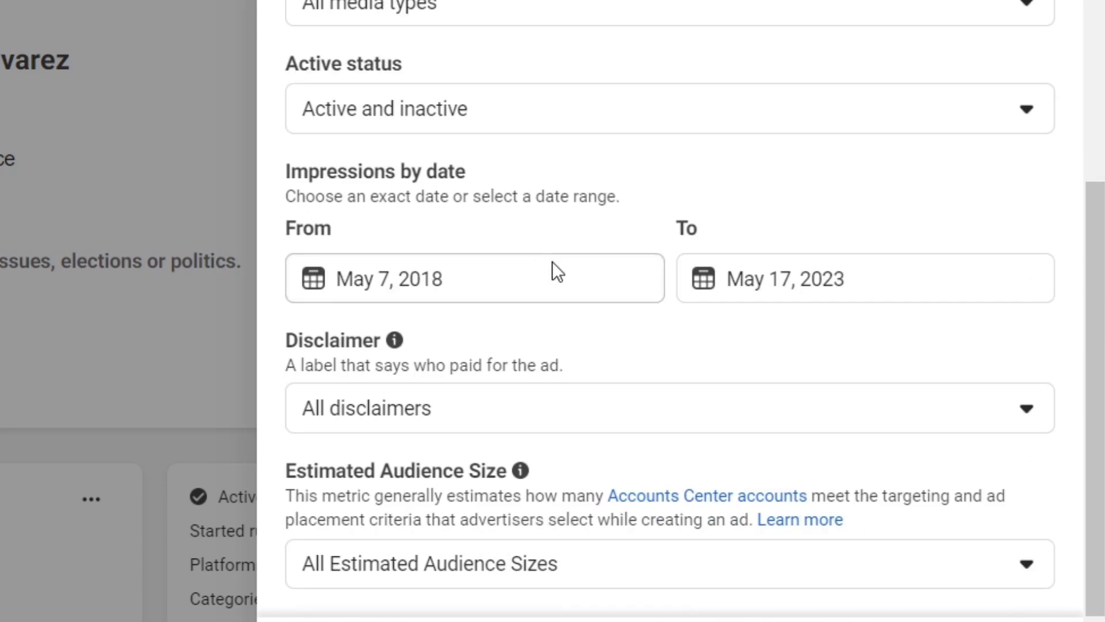
{"action": "mouse_move", "coordinate": [737, 391]}
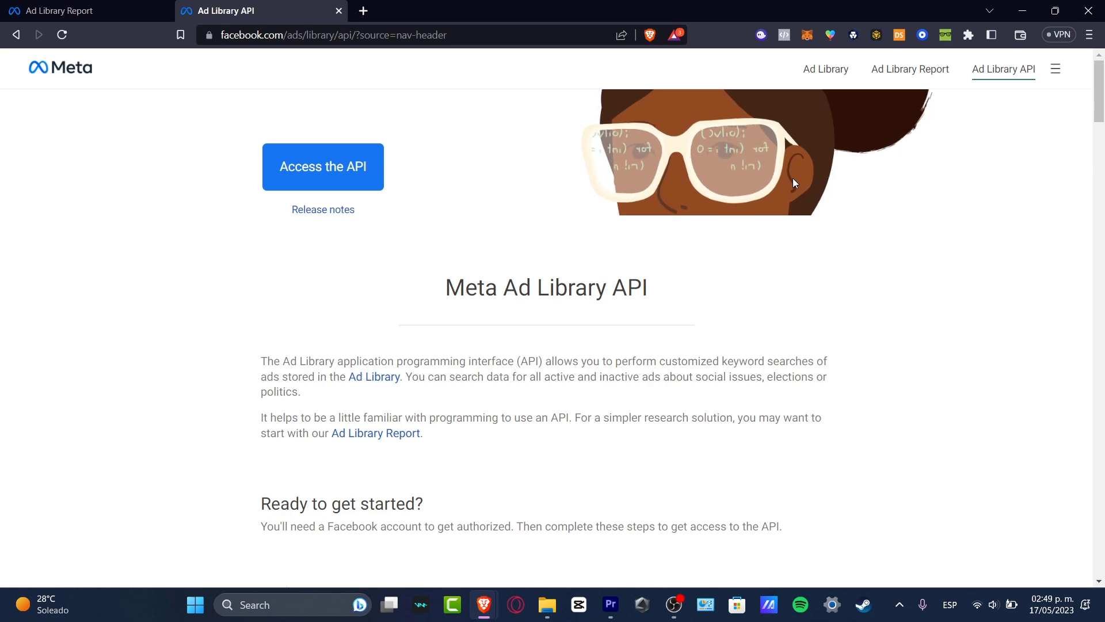
Scroll the API page to the curl example, then return to the Mexico report tab.
{"action": "scroll", "scroll_direction": "down", "scroll_amount": 3}
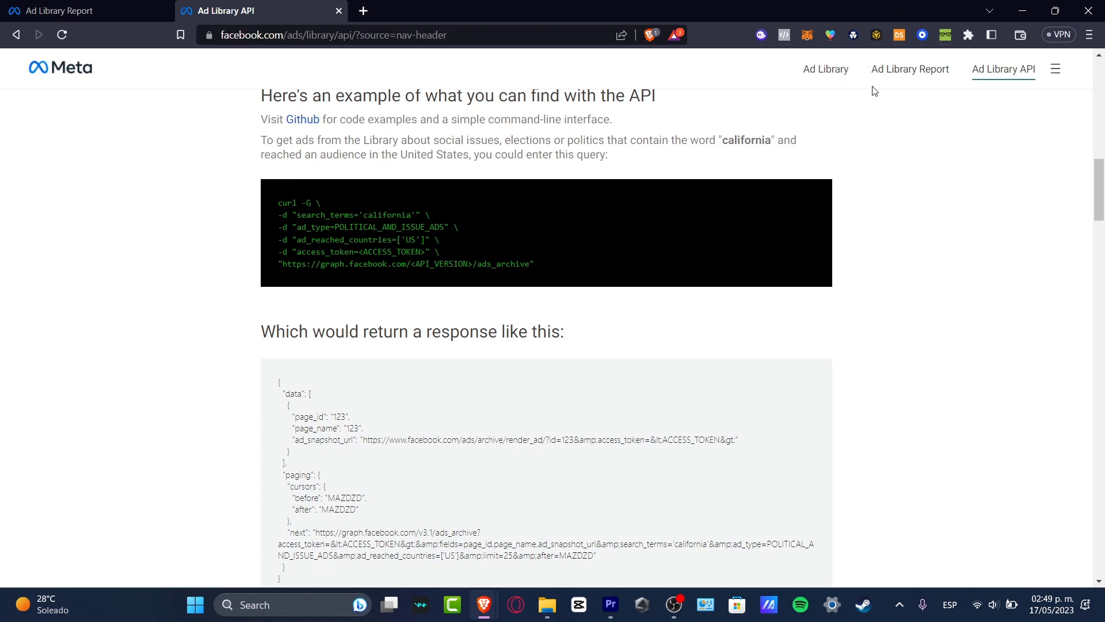
{"action": "left_click", "coordinate": [63, 10]}
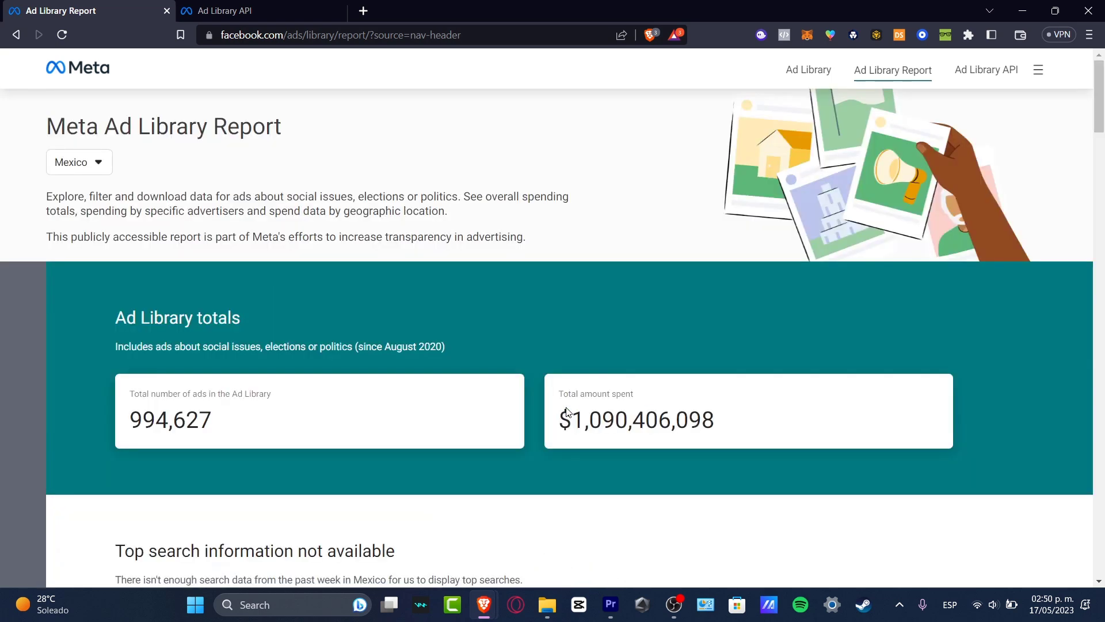
{"action": "left_click", "coordinate": [76, 68]}
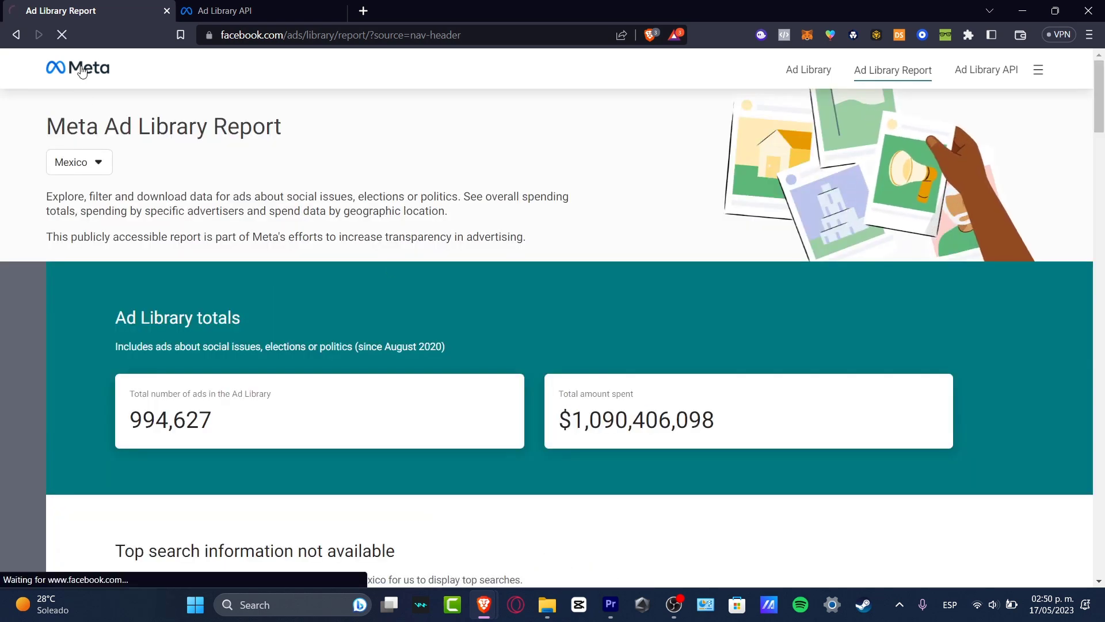
{"action": "left_click", "coordinate": [78, 68]}
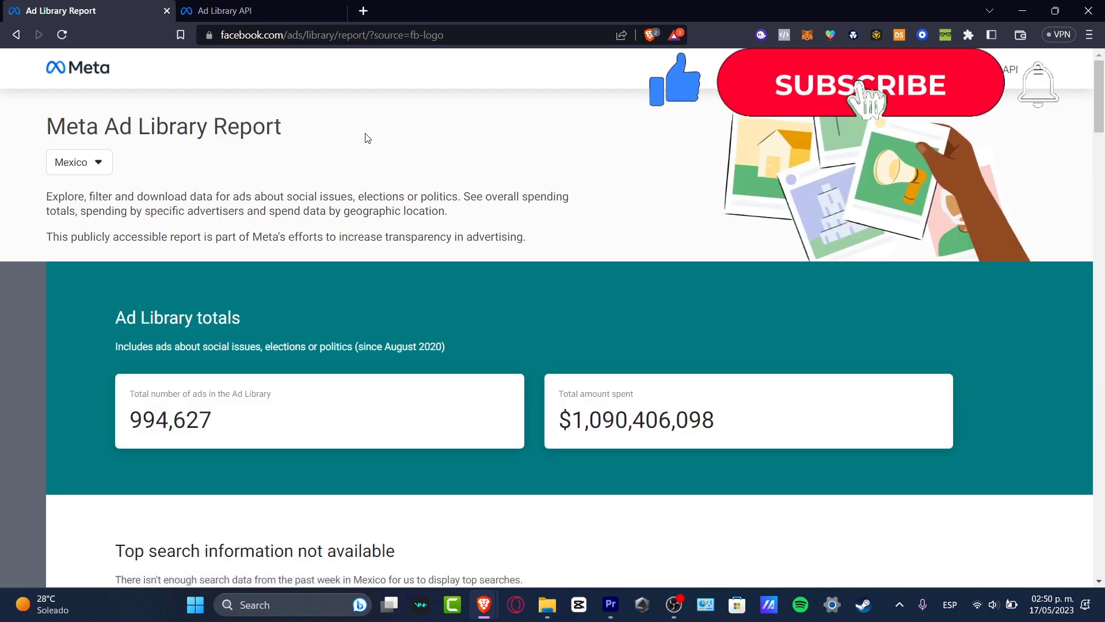
{"action": "left_click", "coordinate": [859, 84]}
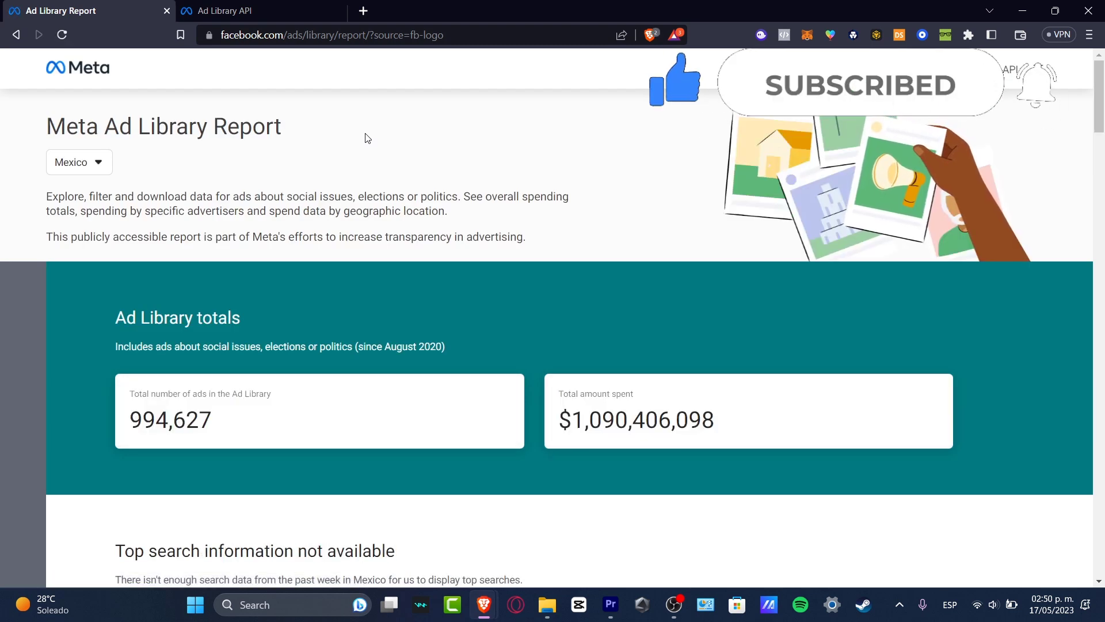